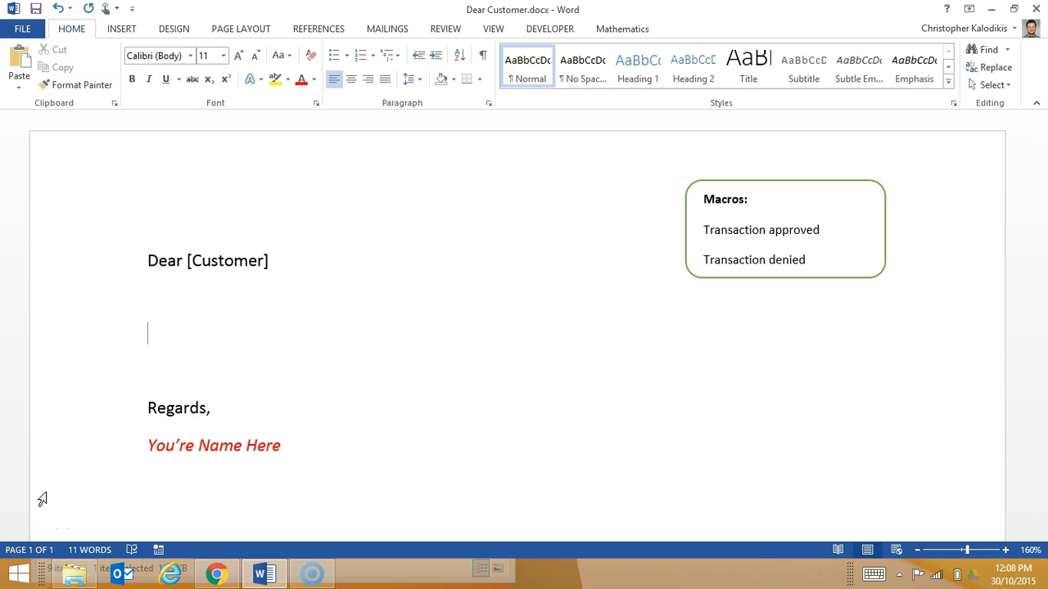
- Show the Developer ribbon and place the insertion point on the blank line below 'Dear [Customer]'
click(550, 30)
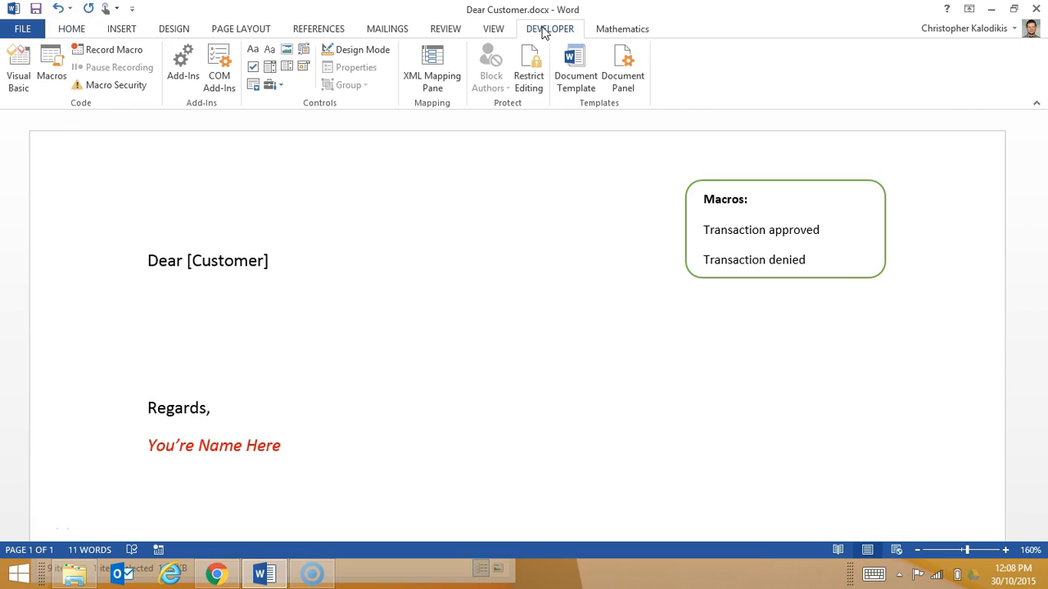
mouse_move(108, 50)
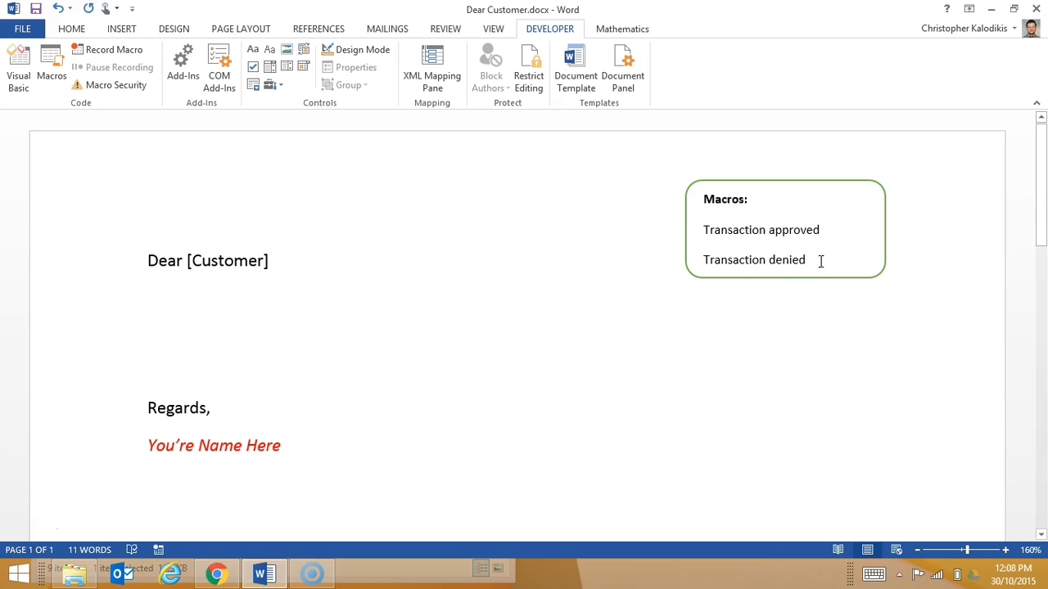
mouse_move(765, 262)
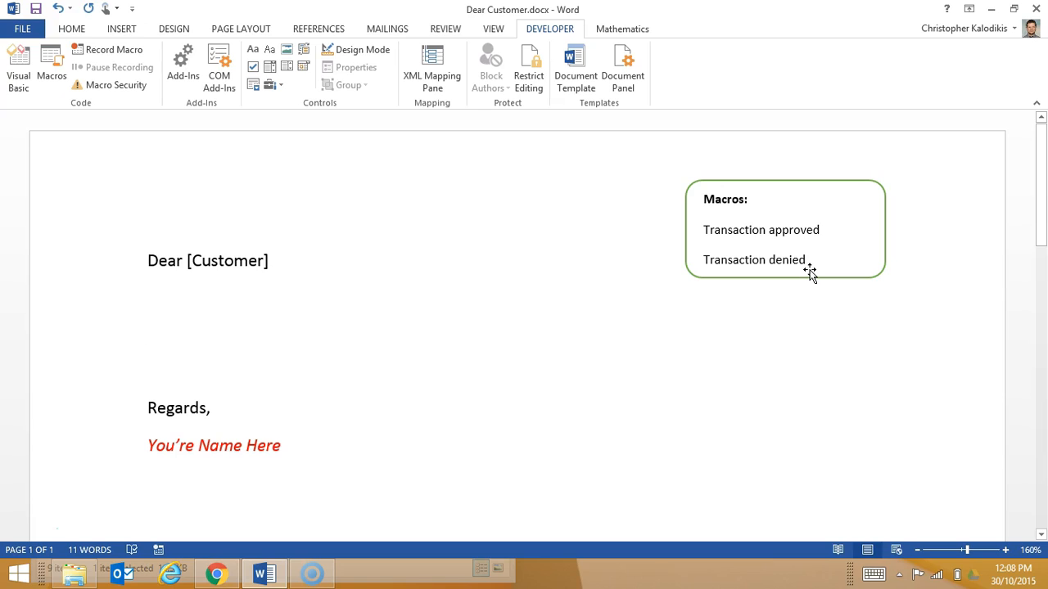
click(147, 334)
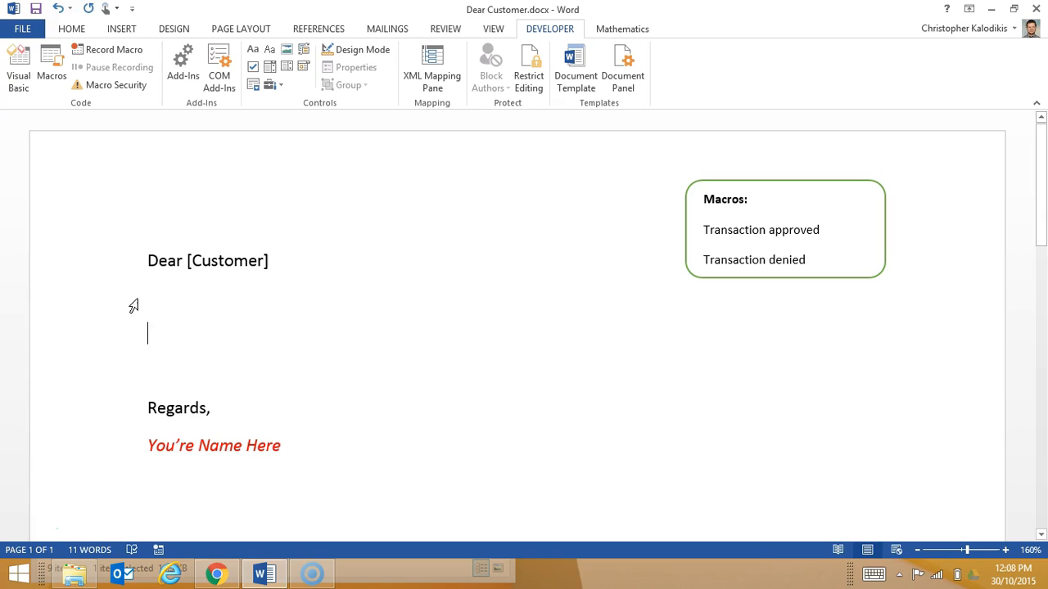
mouse_move(111, 49)
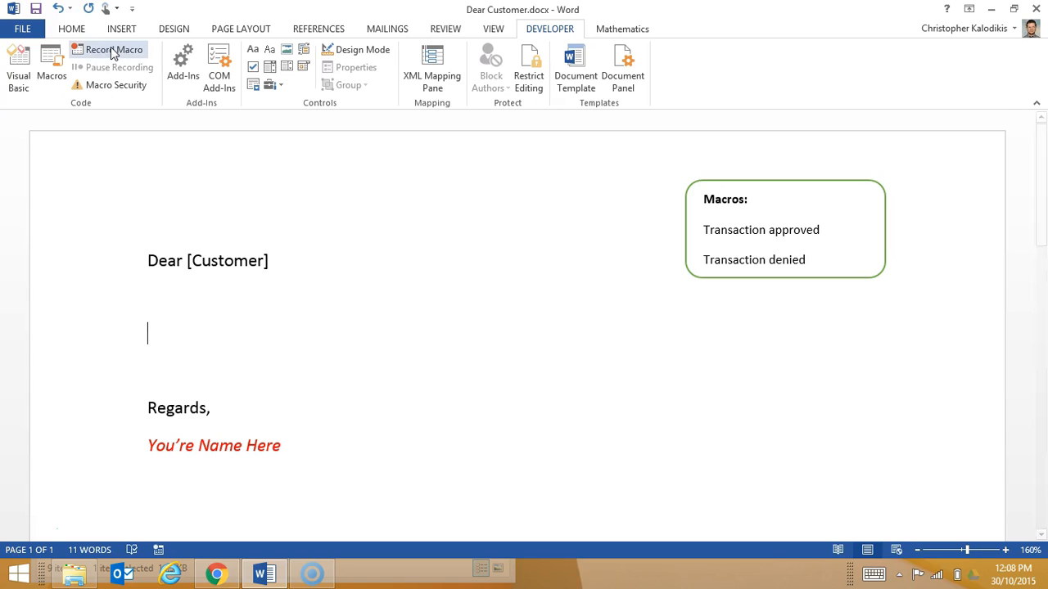
- Begin a macro named TransactionApproved described as text automated when a customer's transaction is approved
click(108, 49)
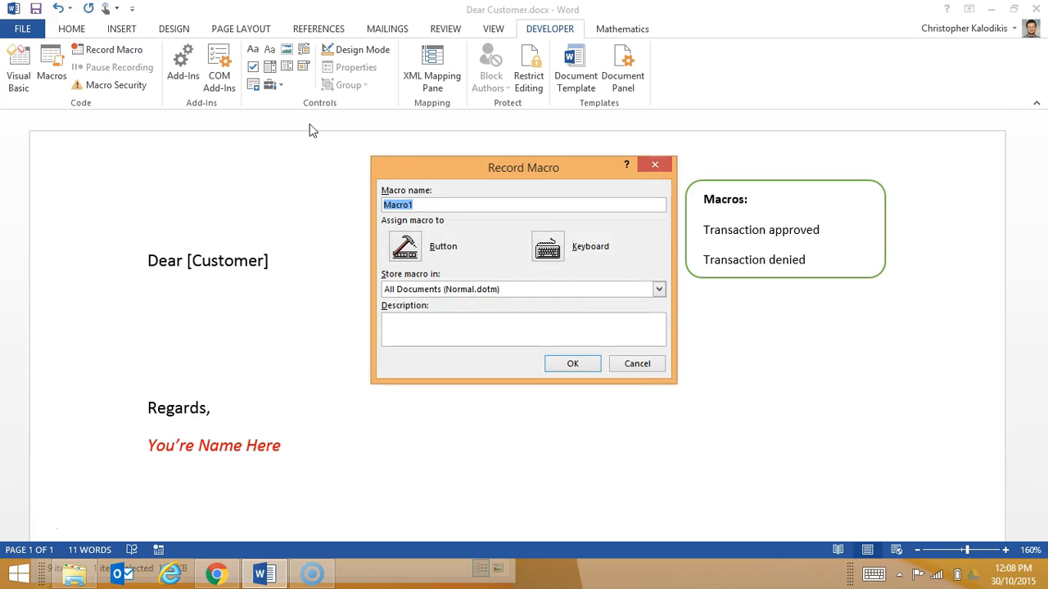
text(TransactionApp)
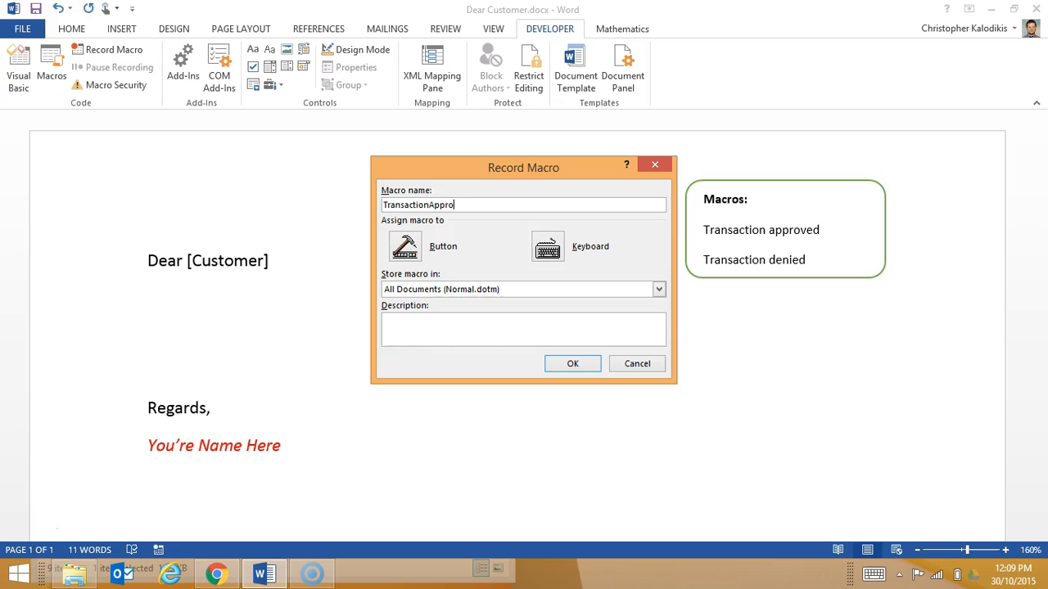
text(ved)
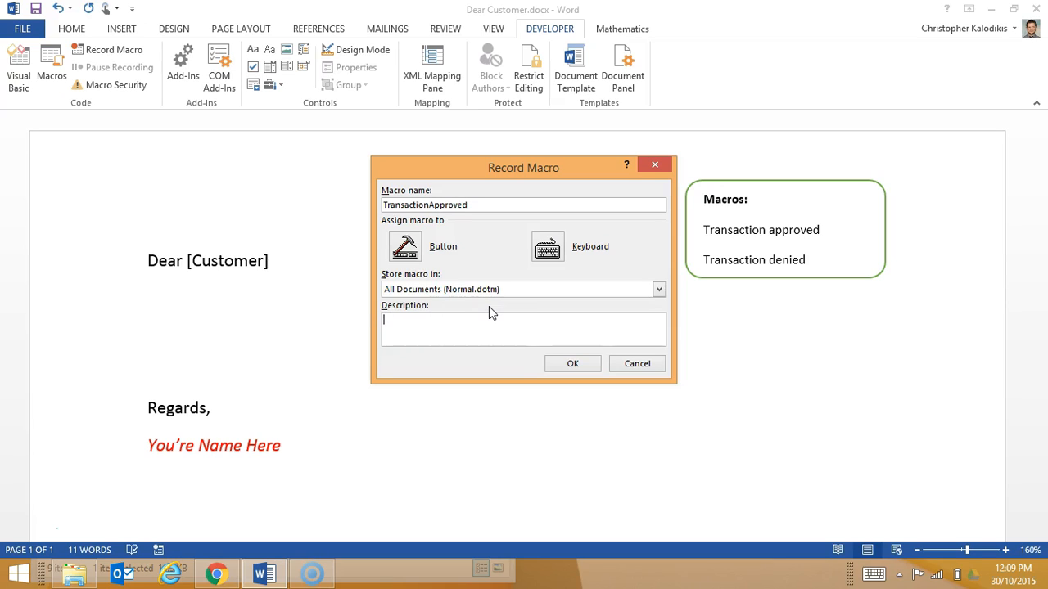
text(Text that will be autom)
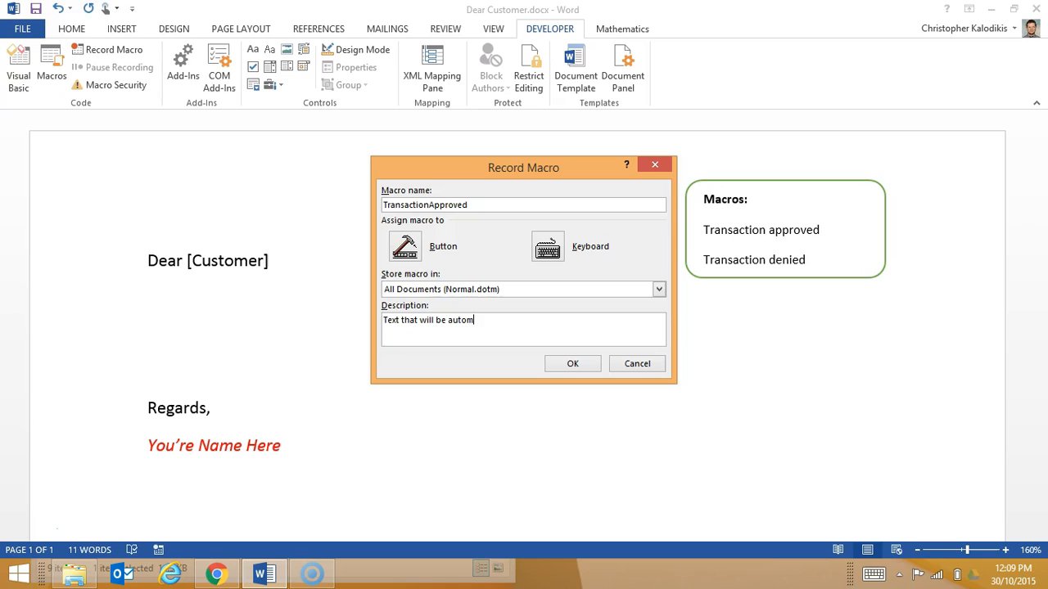
text(ated when)
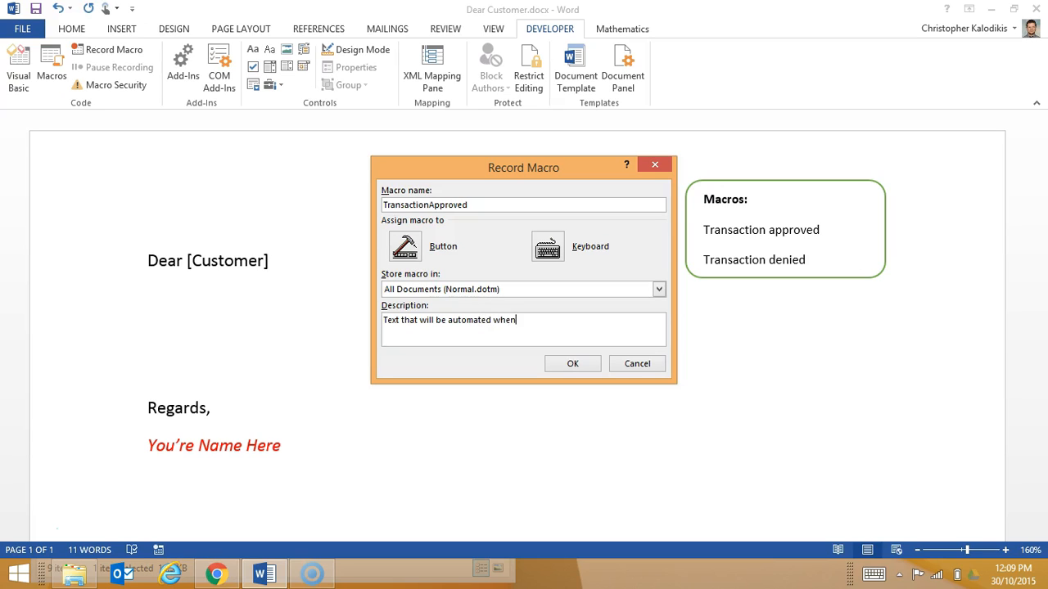
text(custome)
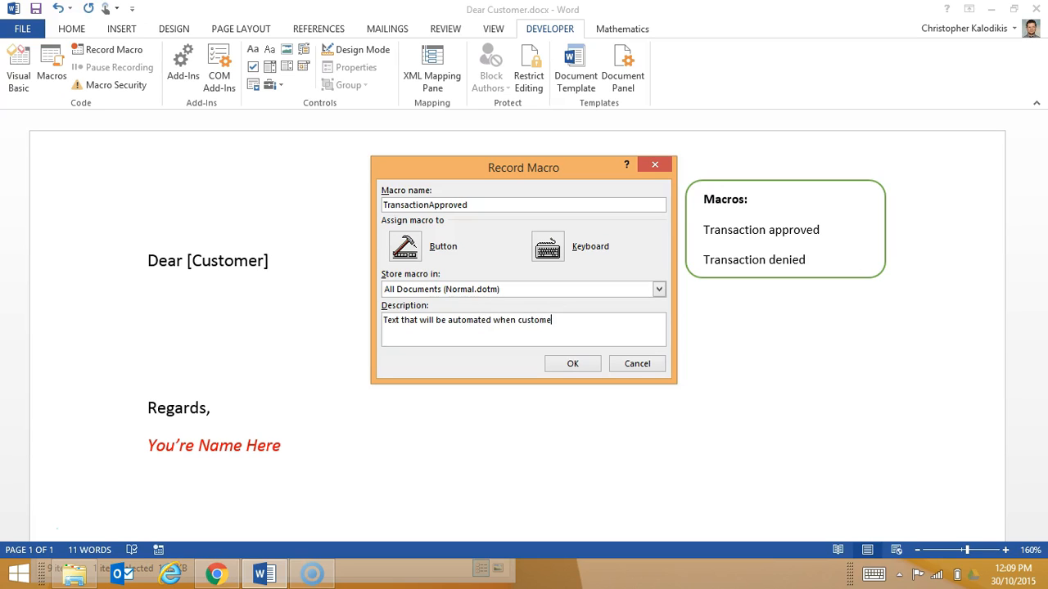
text(rs transaction is a)
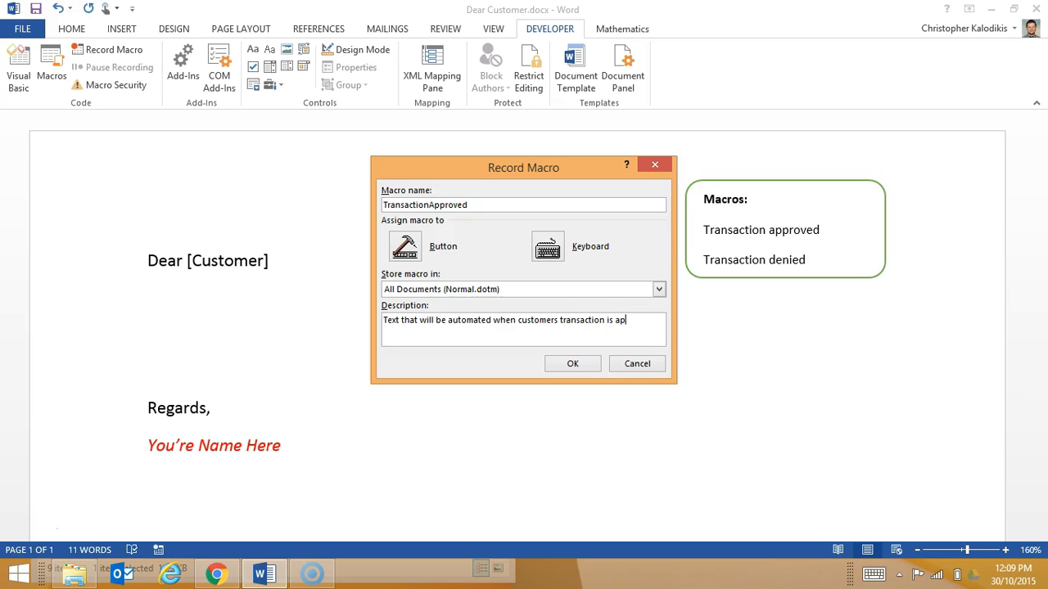
text(proved)
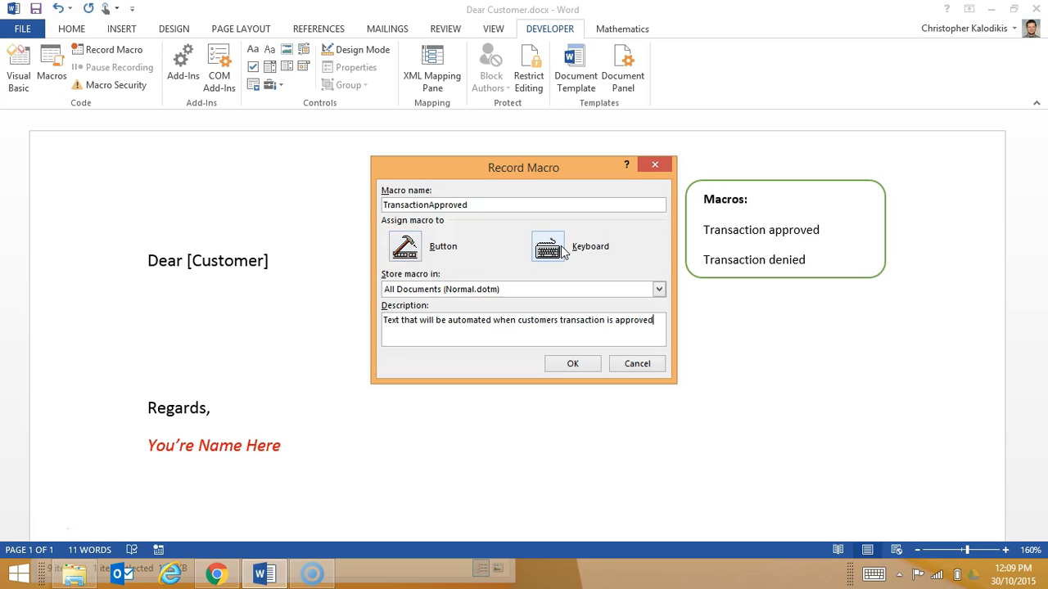
mouse_move(567, 252)
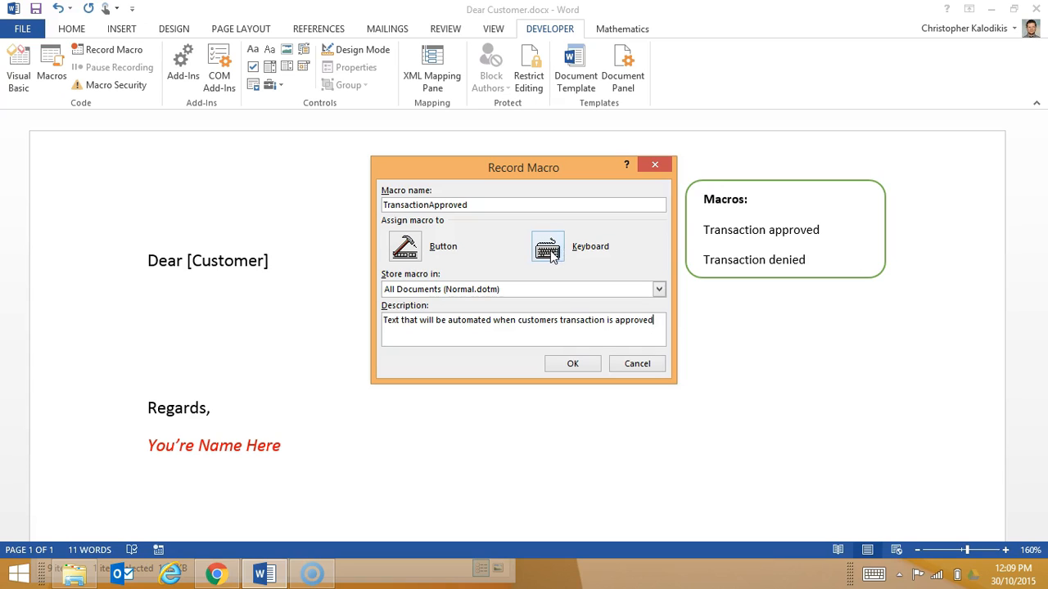
- Assign the Alt+A keyboard shortcut to the TransactionApproved macro
click(547, 246)
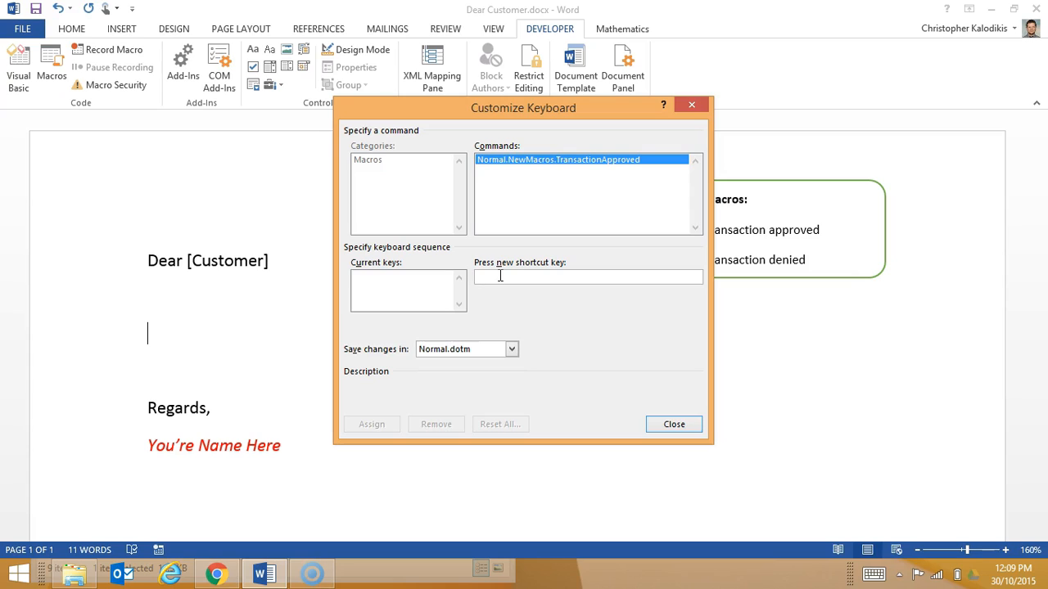
text(Alt+A)
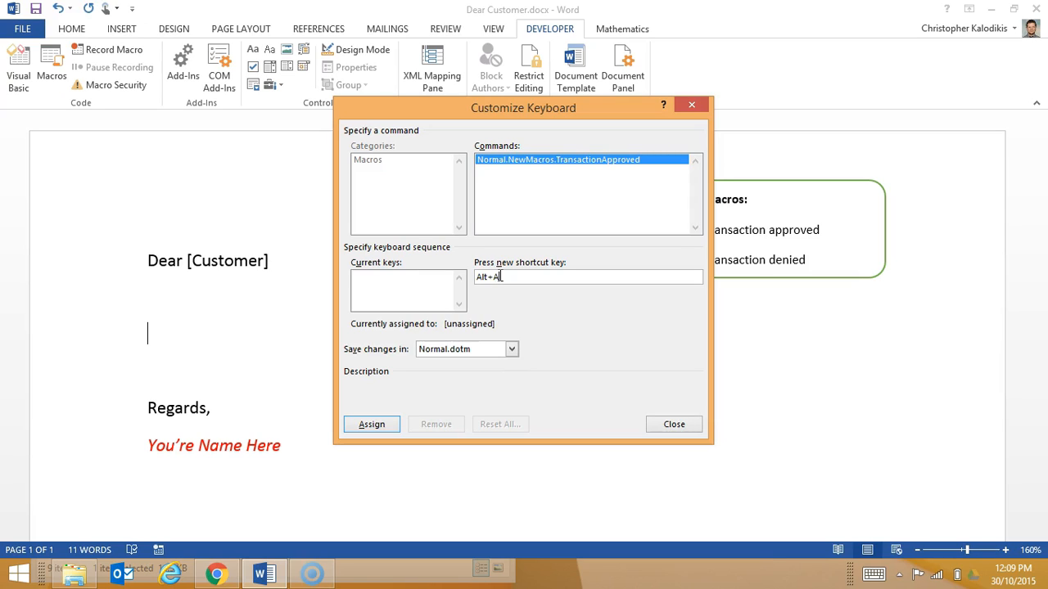
click(370, 424)
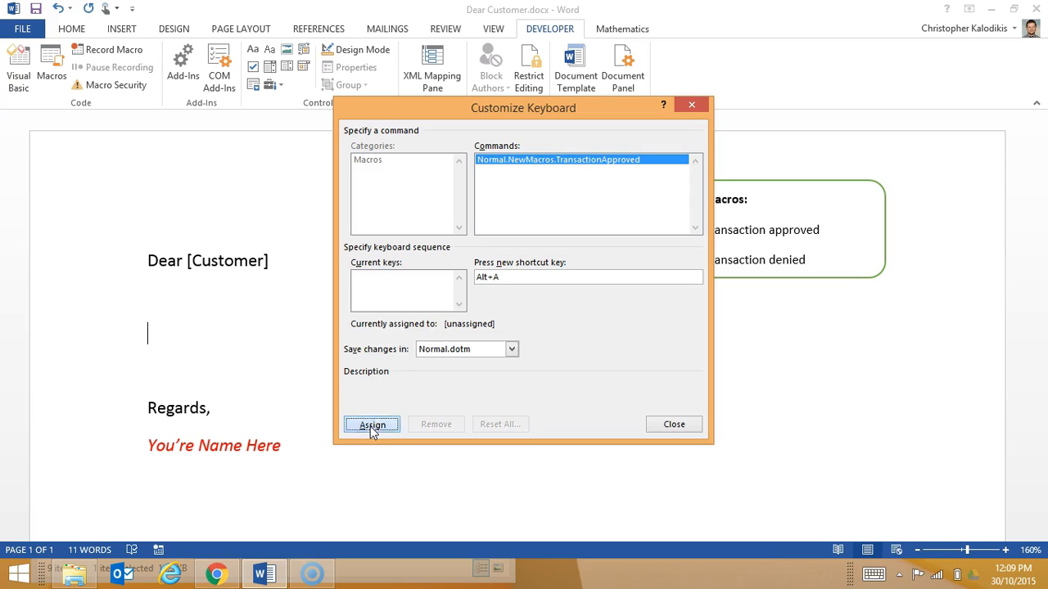
click(372, 426)
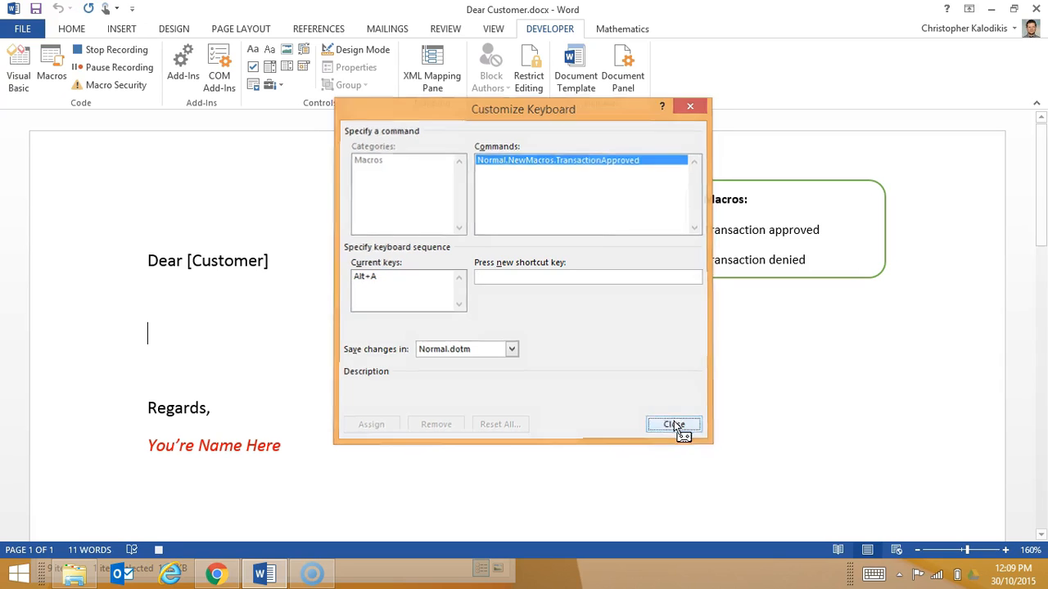
- While recording, write that the transaction has been approved and the order should arrive in 3 - 5 working days
click(675, 423)
text(Your tran)
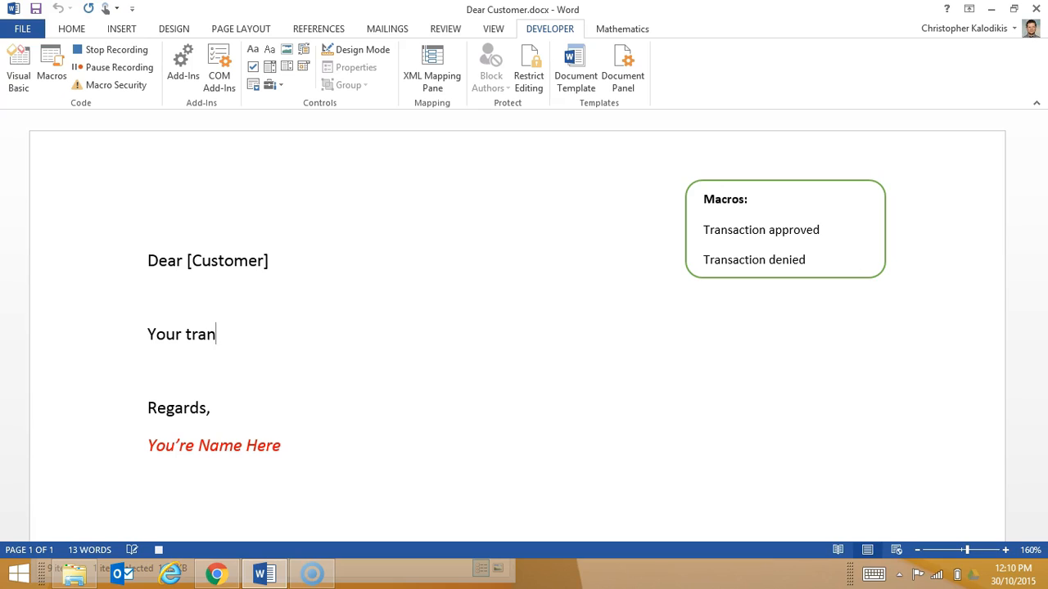
text(saction h)
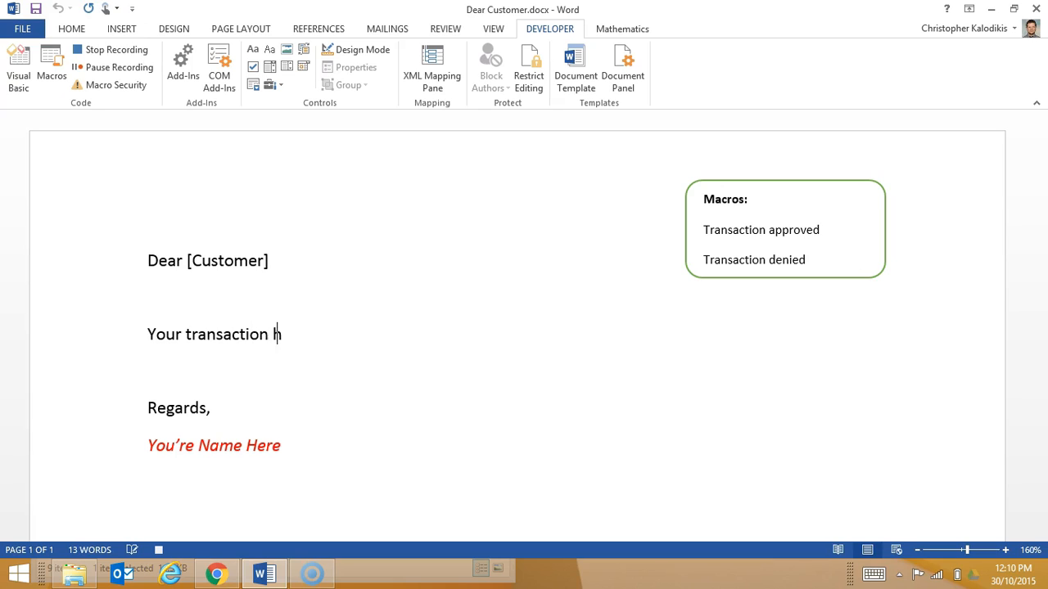
text(as been ap)
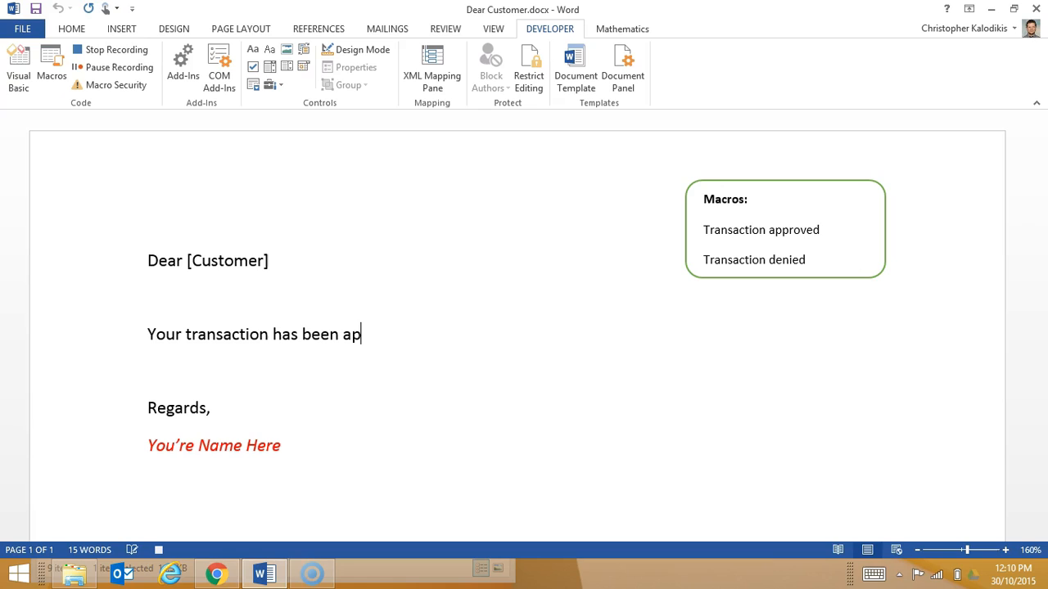
text(pro)
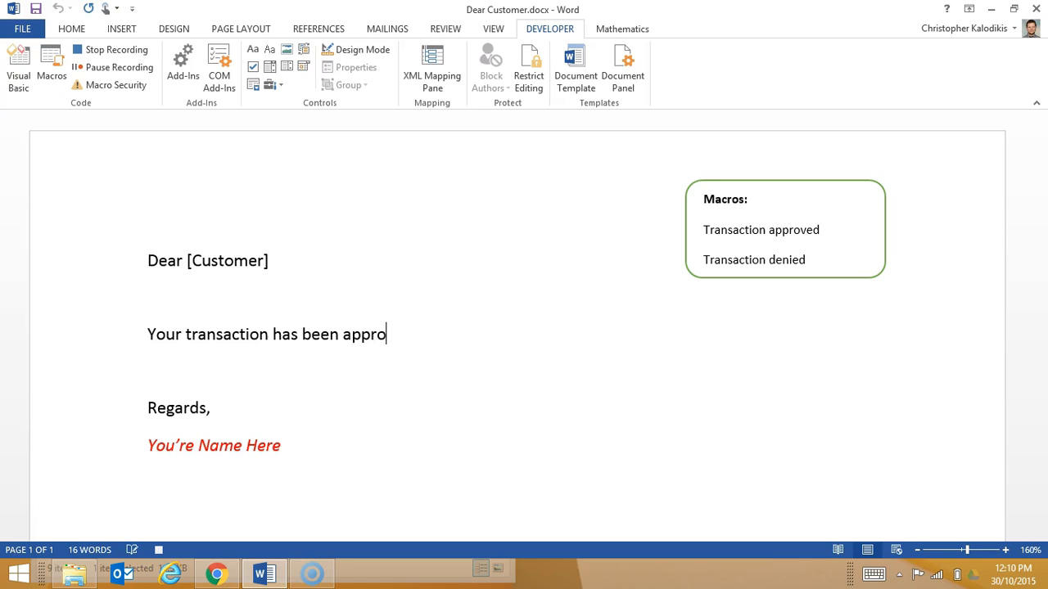
text(ved.)
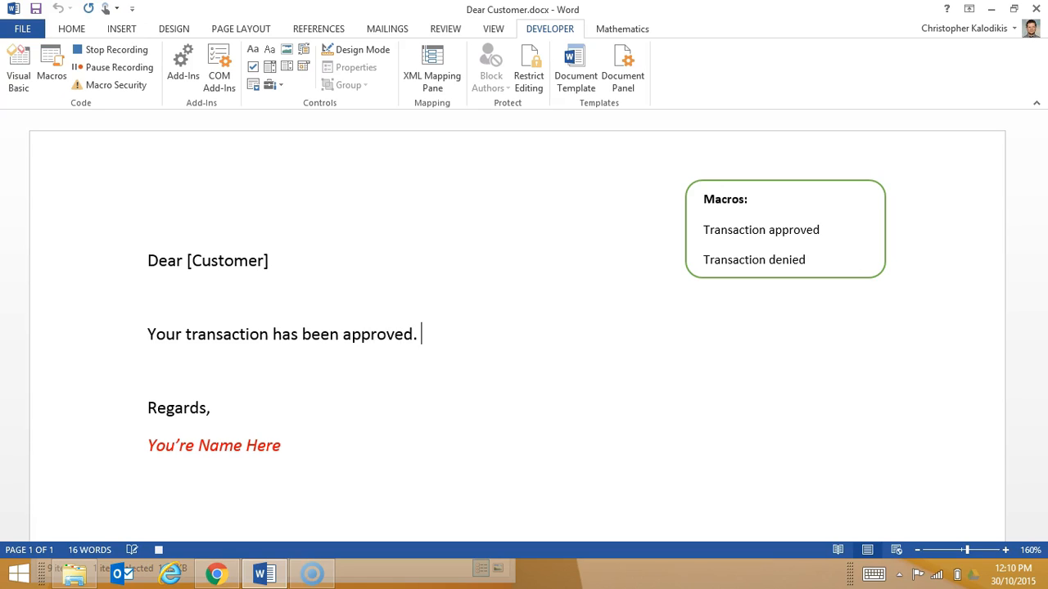
text(Your ord)
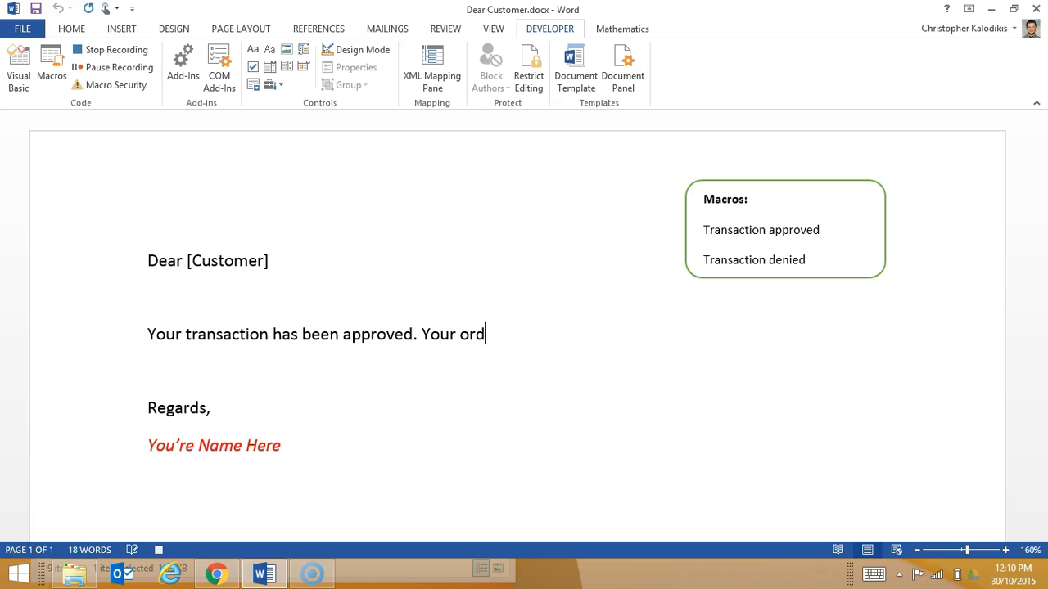
text(er should ar)
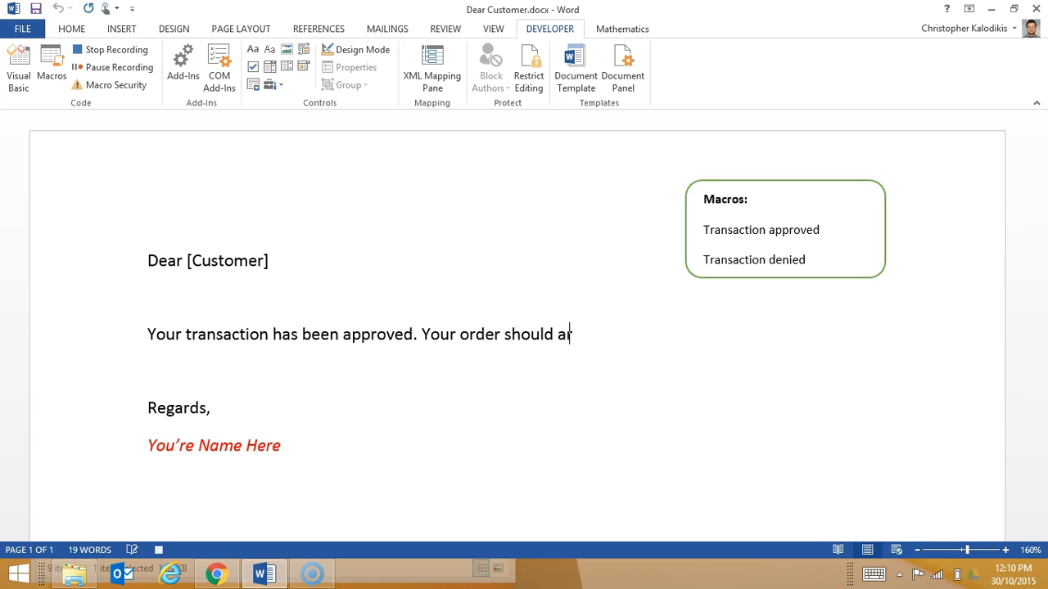
text(rive in)
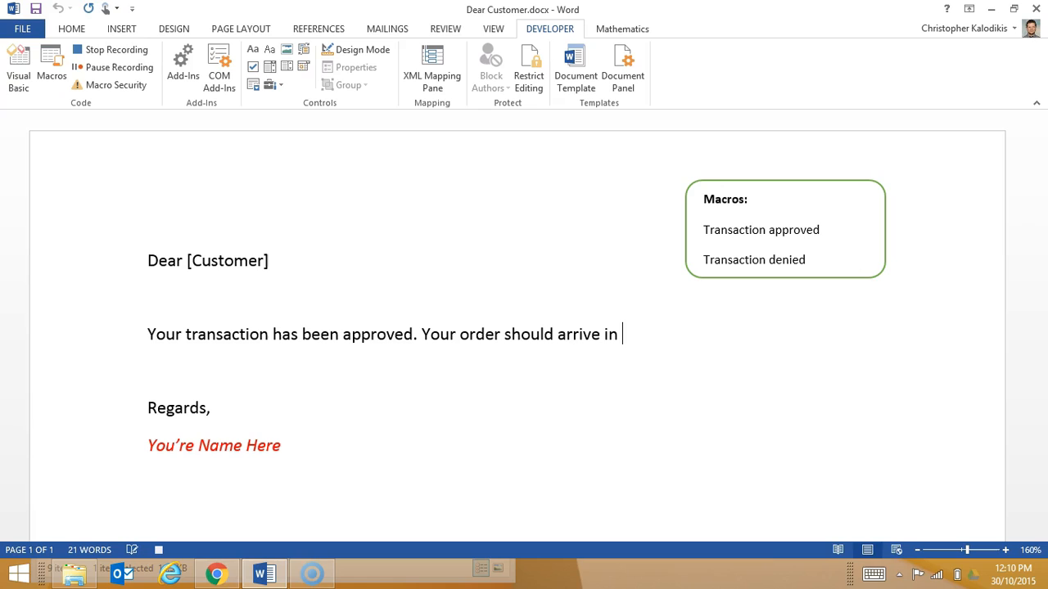
text(3)
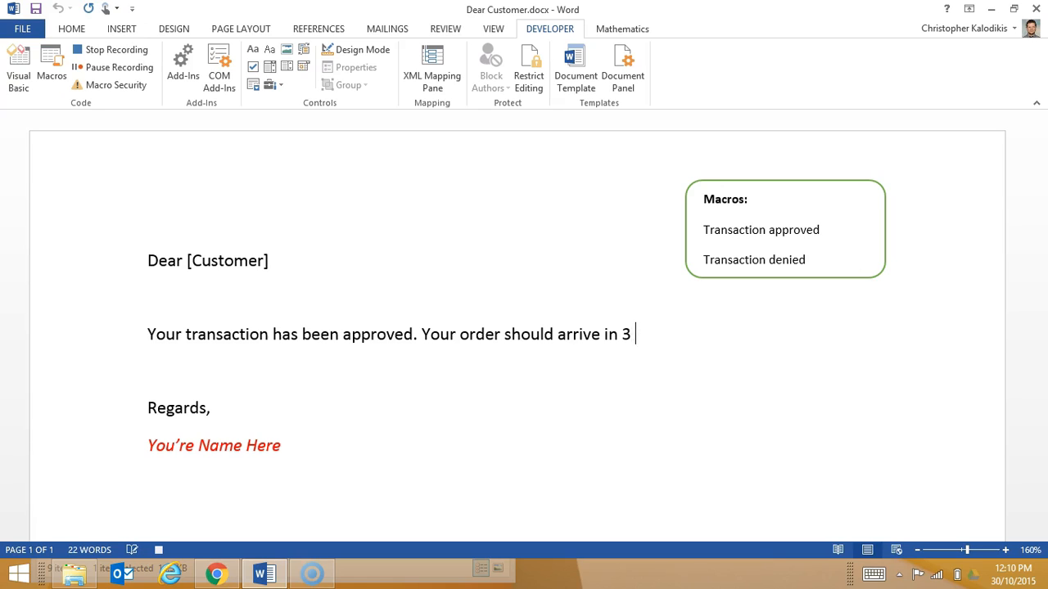
text(- 5 w)
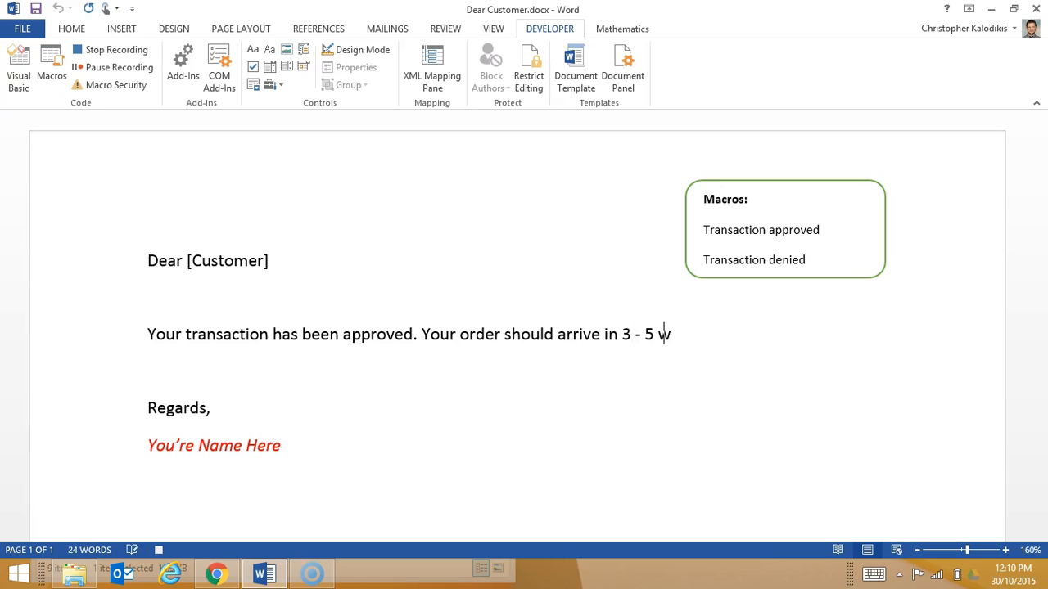
text(working d)
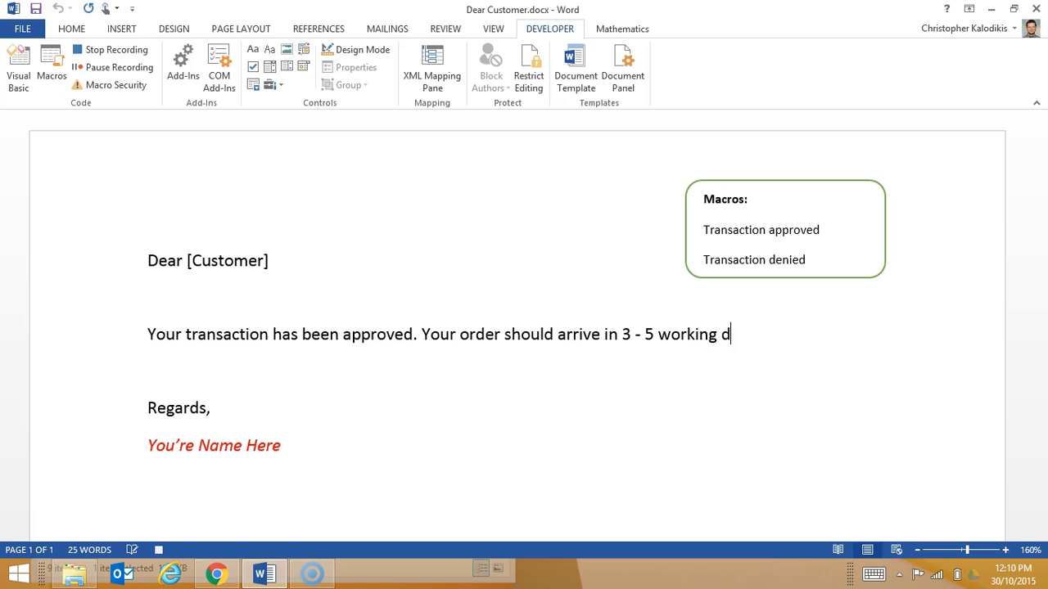
text(ays.)
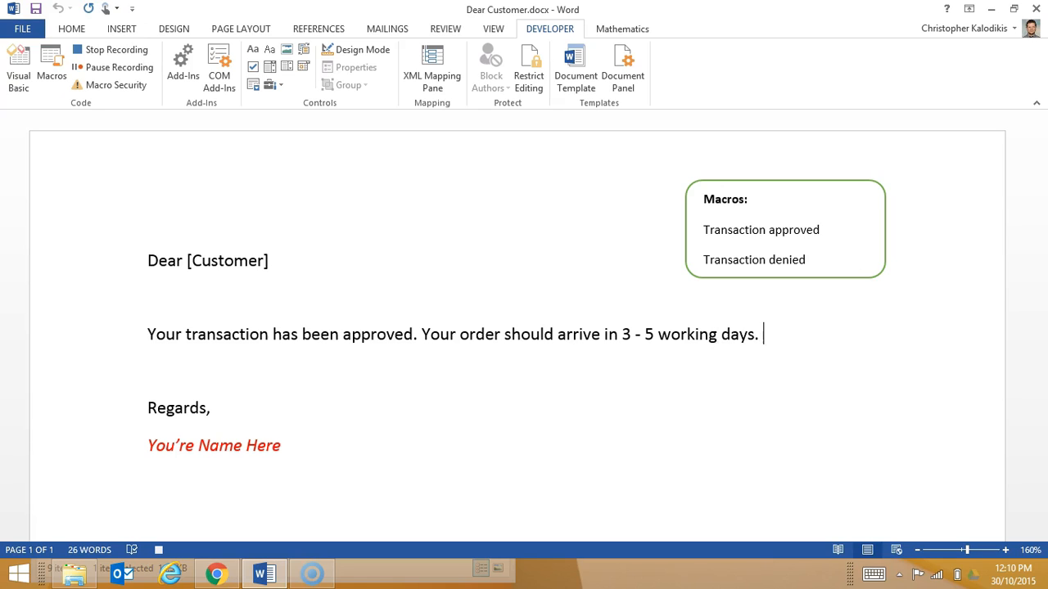
- End the approval message with 'Thank you for using our service.'
text(Thank you)
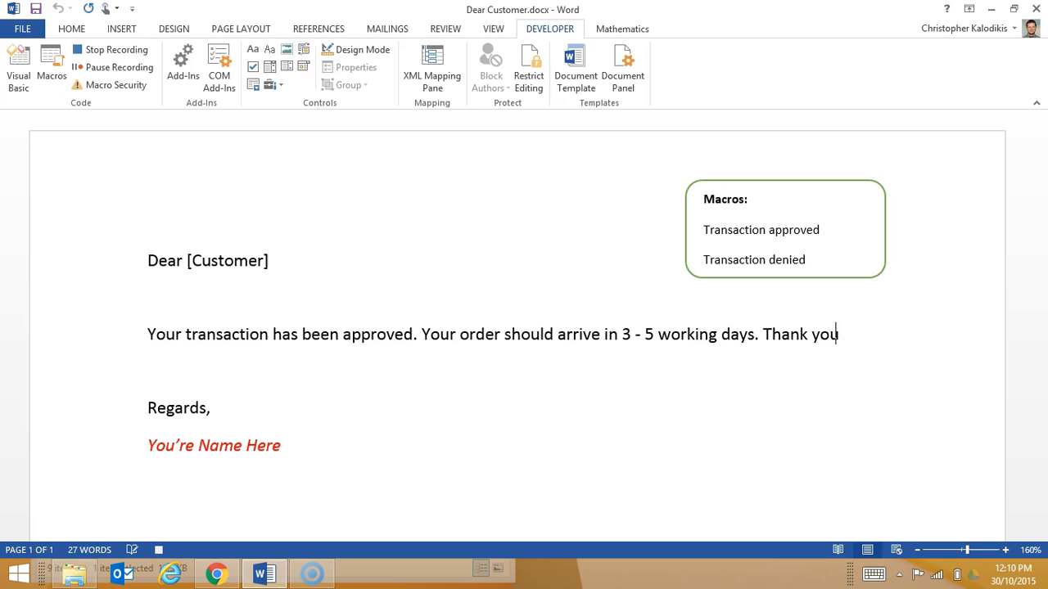
text(for usin)
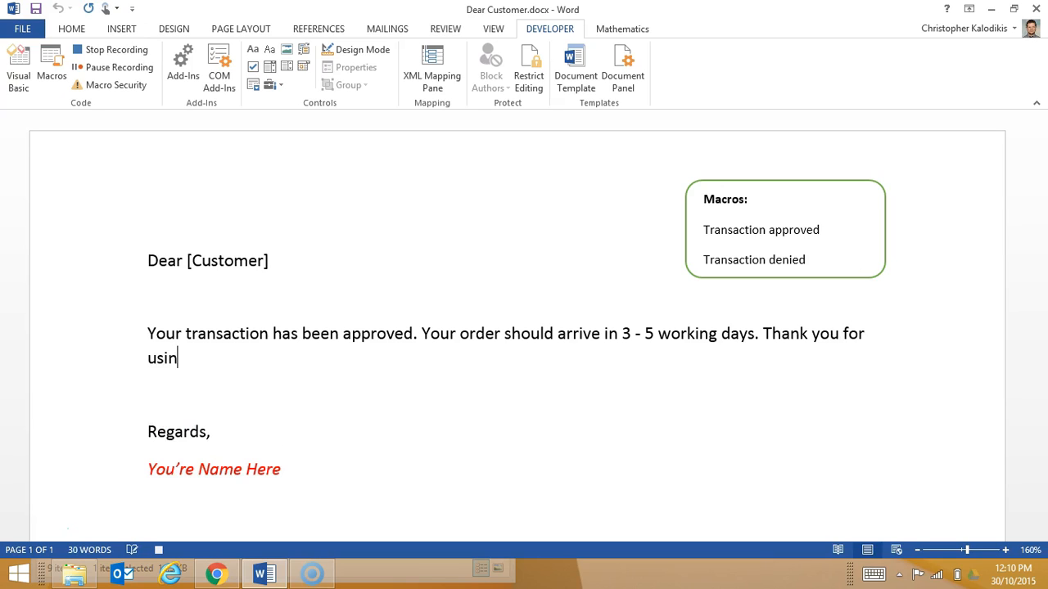
text(g our ser)
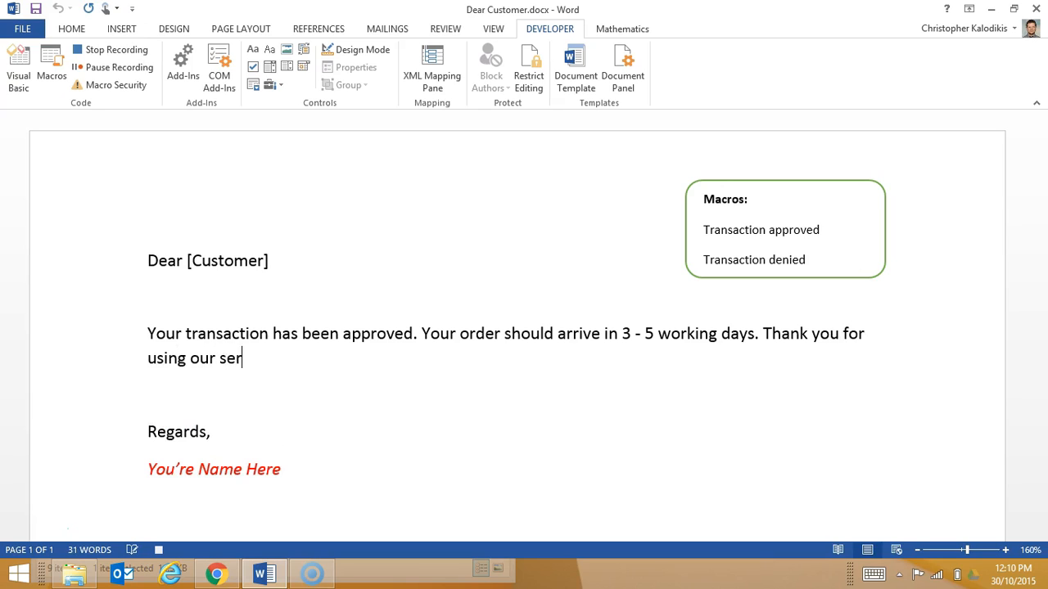
text(vice.)
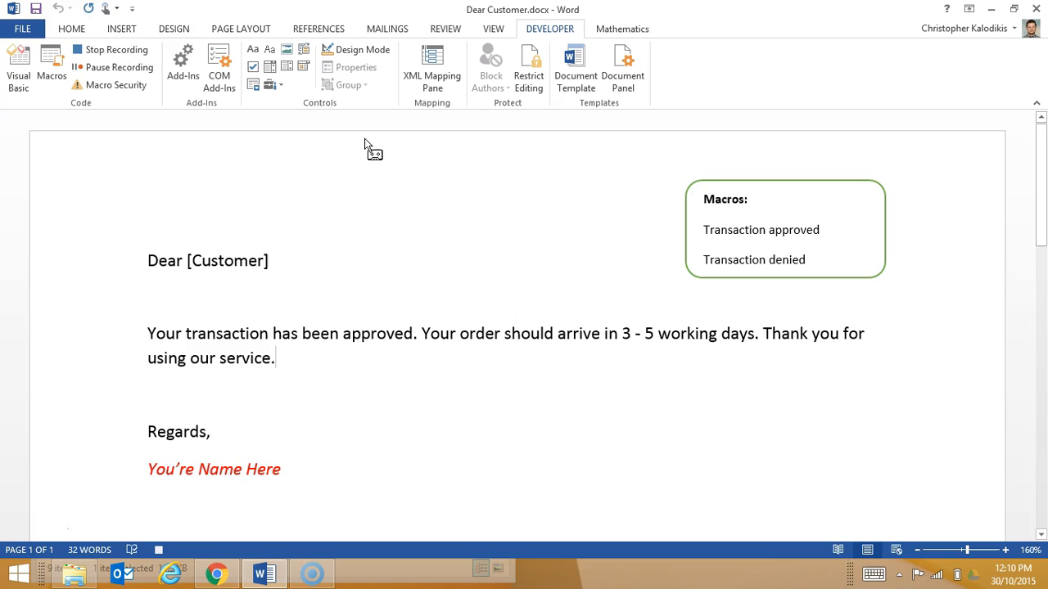
- Stop recording, delete the approval paragraph, then undo to bring it back
click(111, 49)
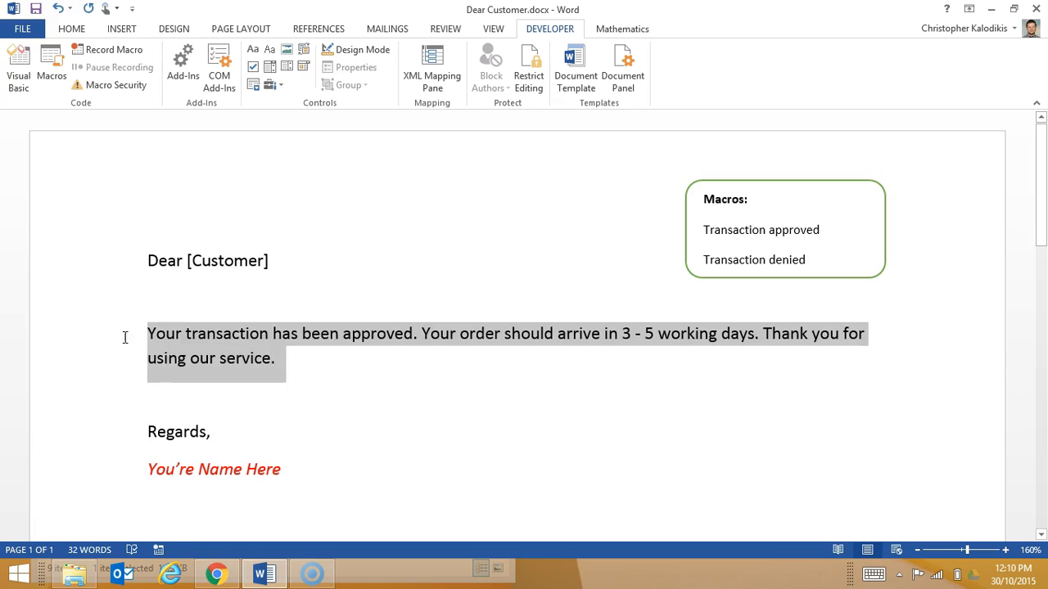
key(Delete)
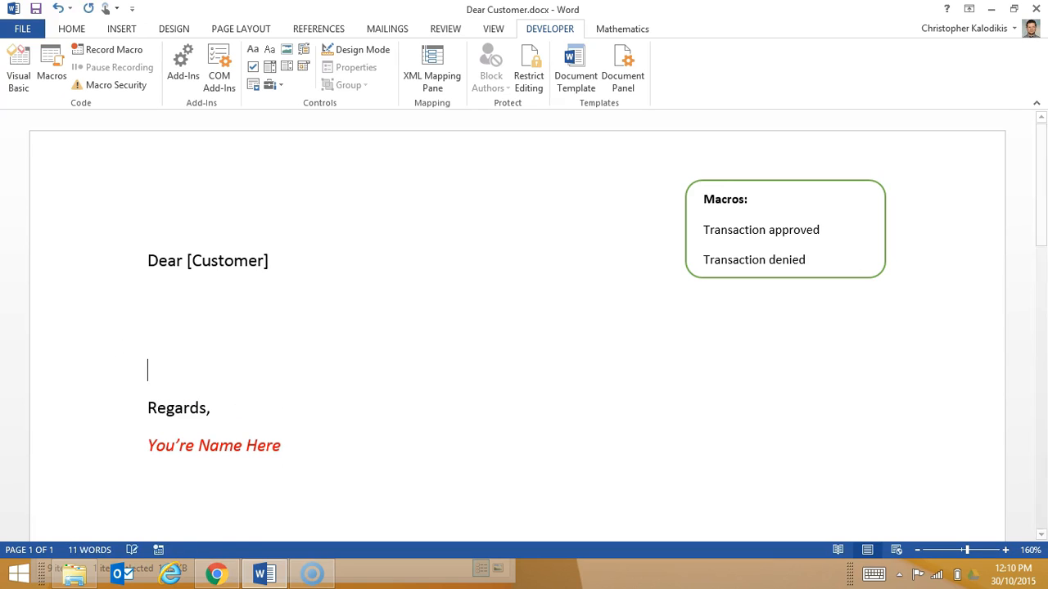
click(759, 229)
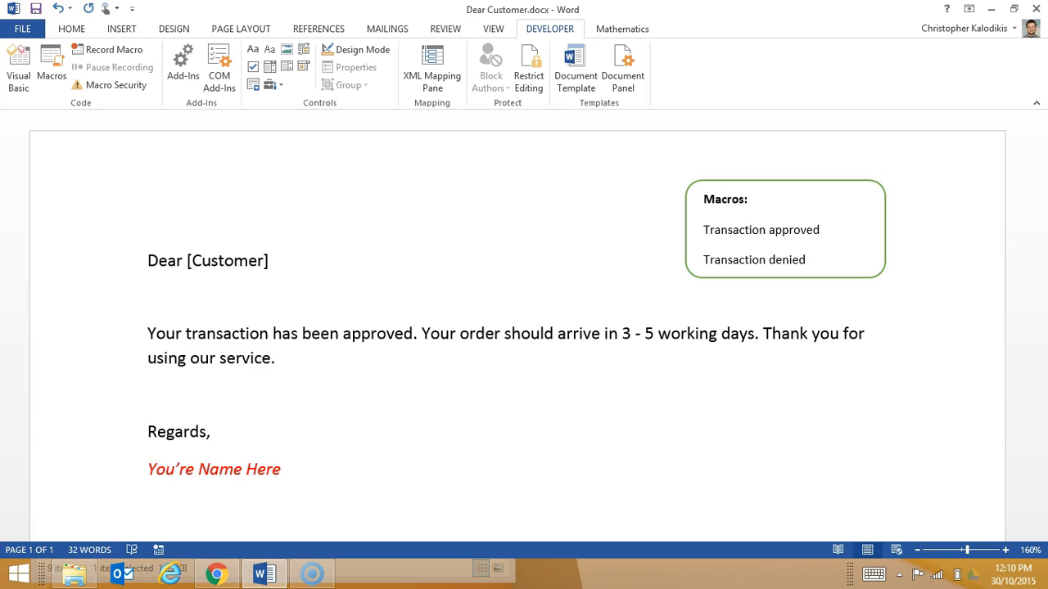
- Label Transaction approved in the Macros box with a bold 'Alt + A:' prefix
click(276, 357)
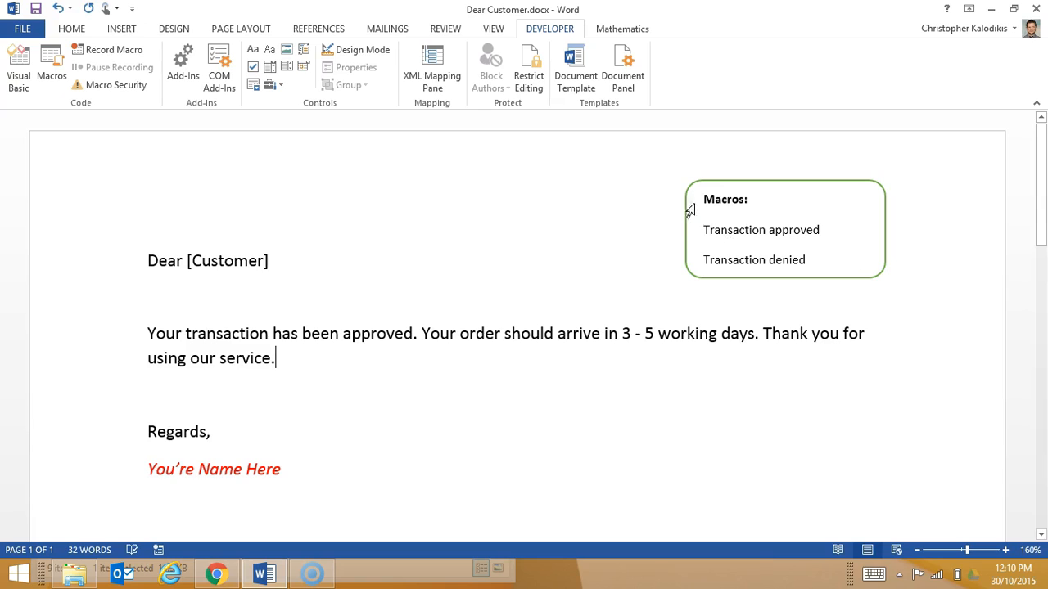
click(759, 229)
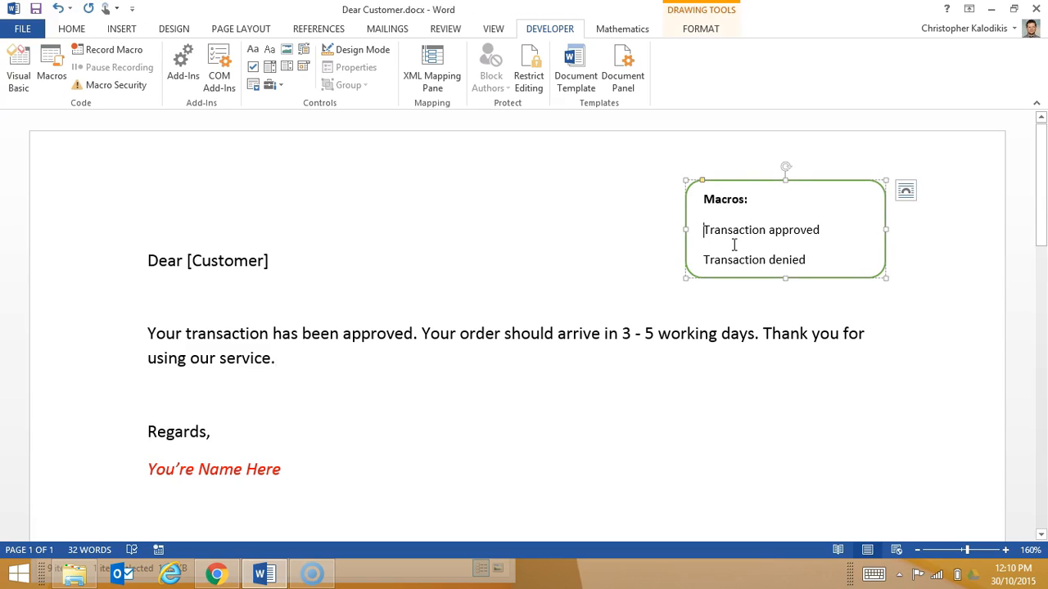
text(al)
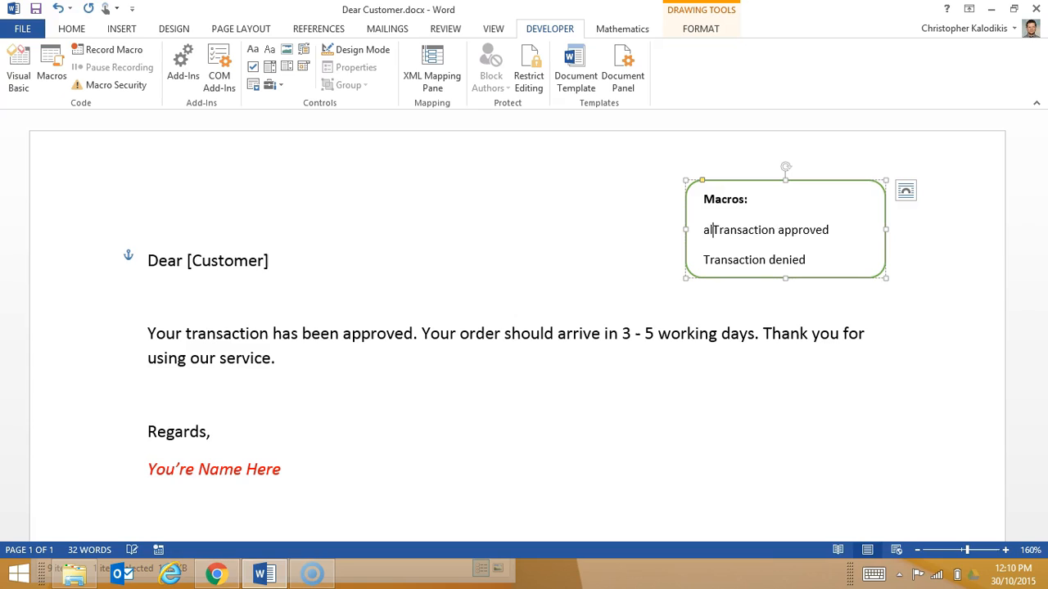
text(lt + A:)
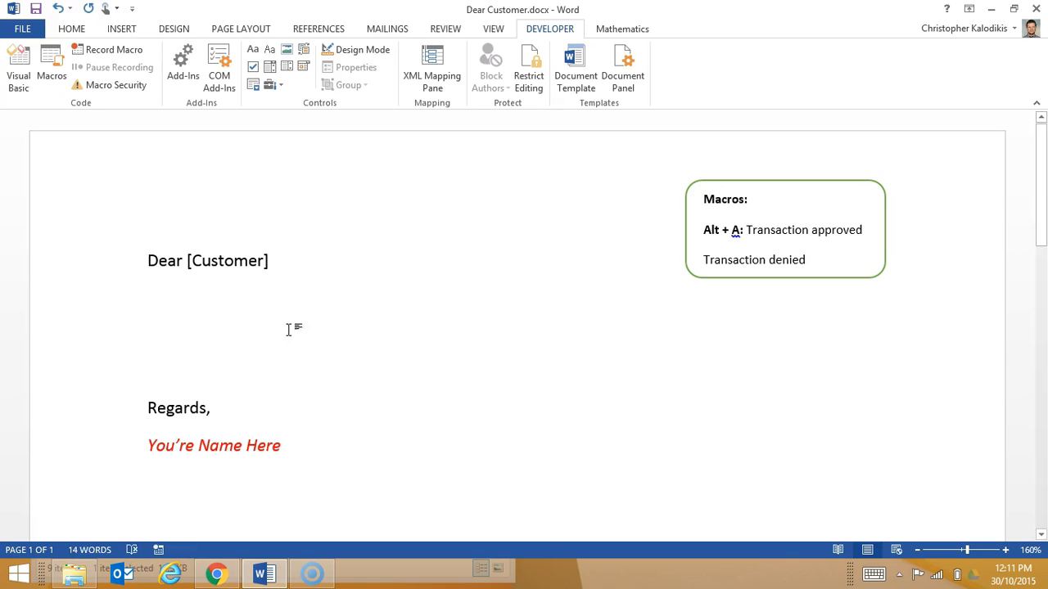
mouse_move(108, 49)
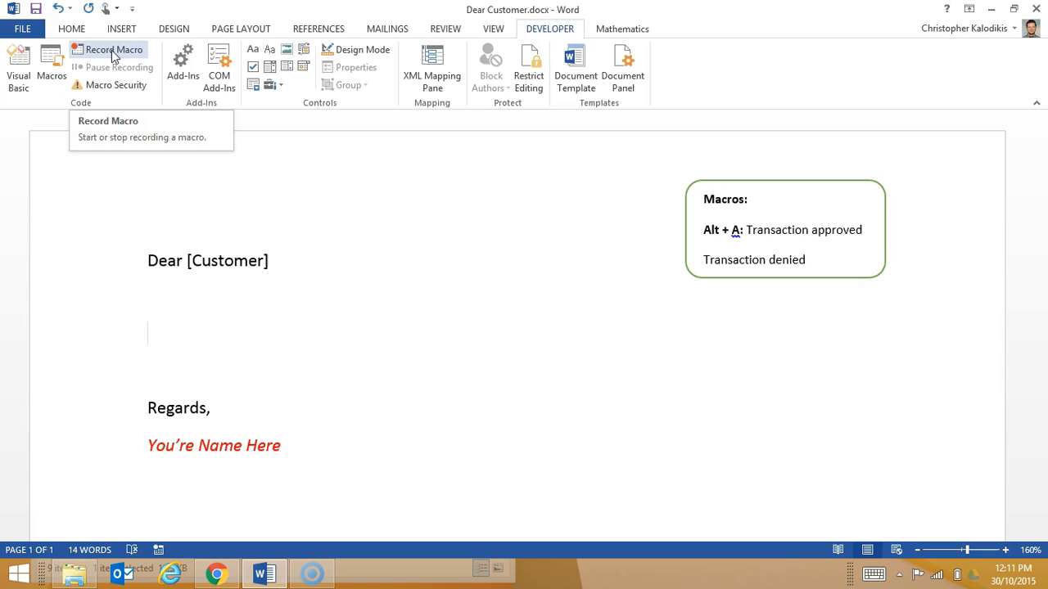
- Begin a macro named TransactionDenied described as text for when a customer's transaction has been denied
click(115, 49)
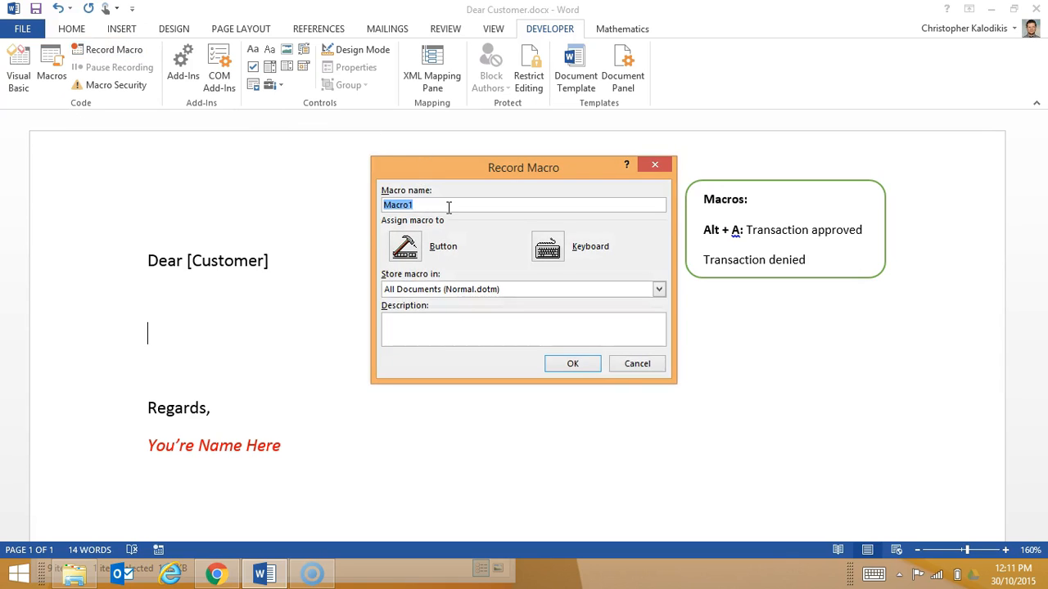
text(TransactionDen)
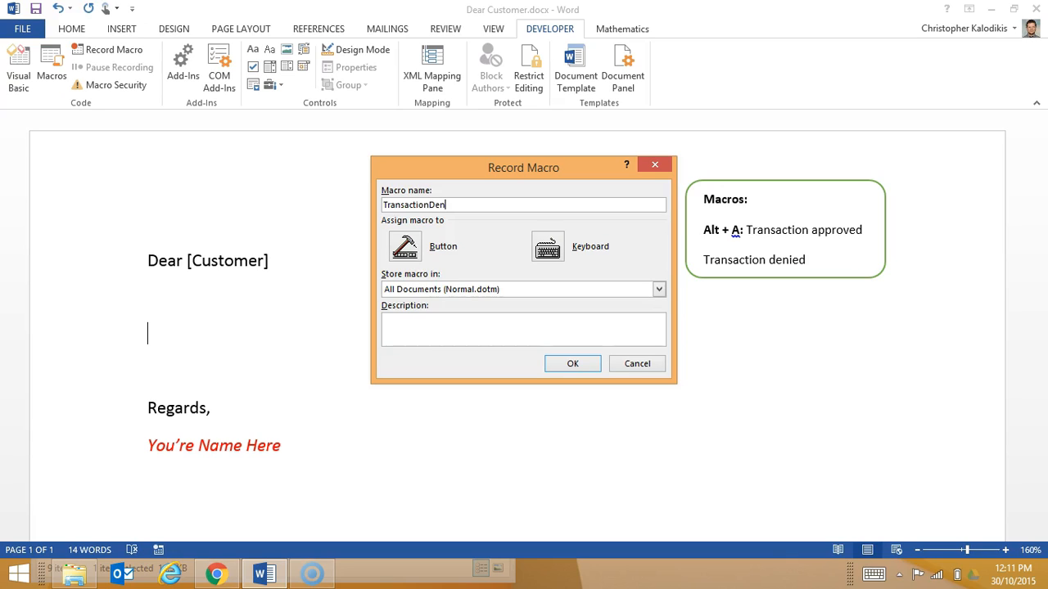
text(ied)
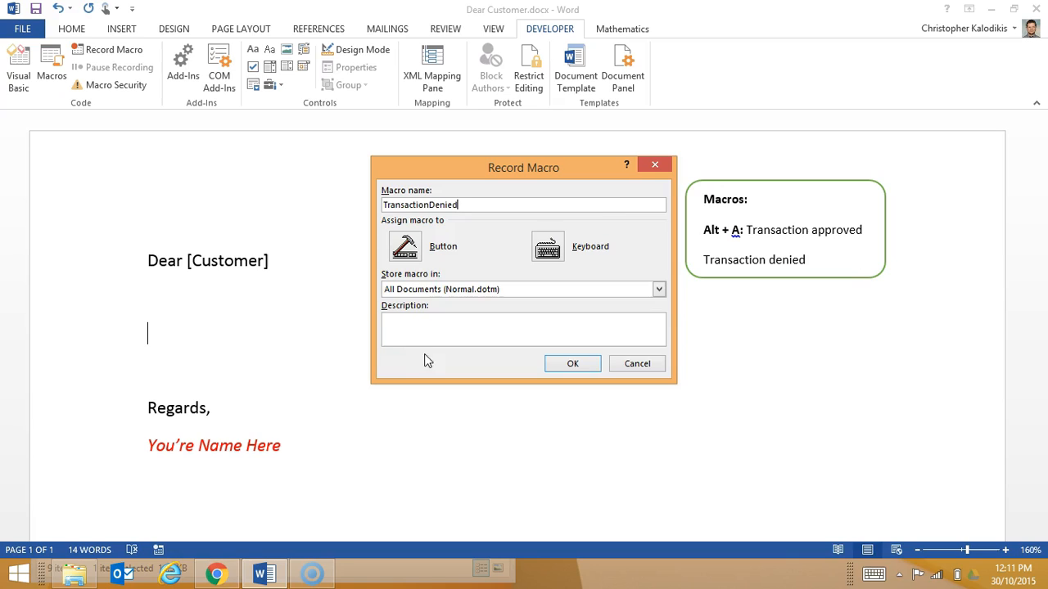
text(Text that appears when)
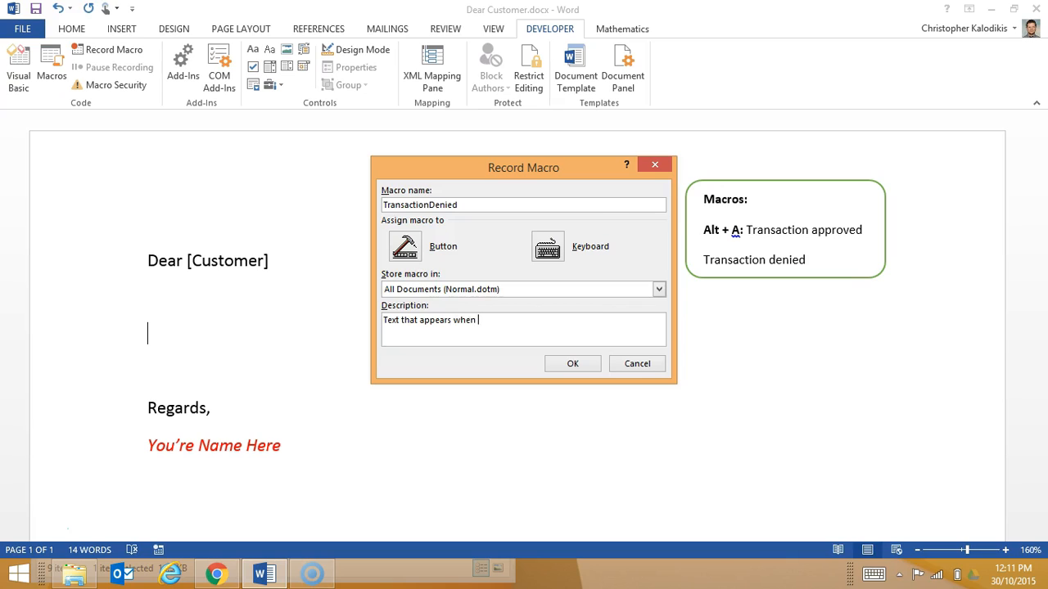
text(customer transact)
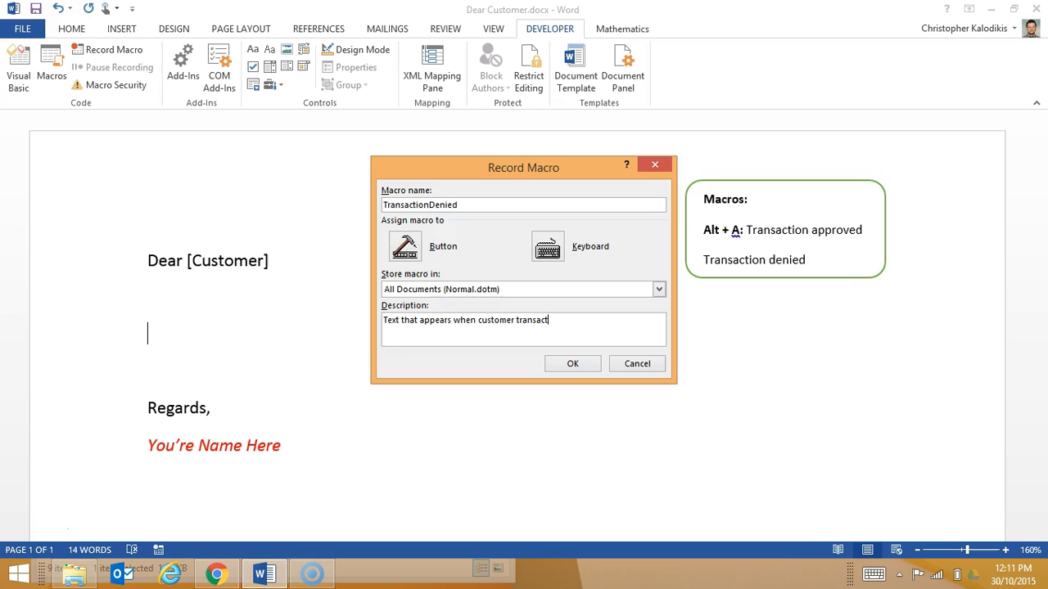
text(ion has b)
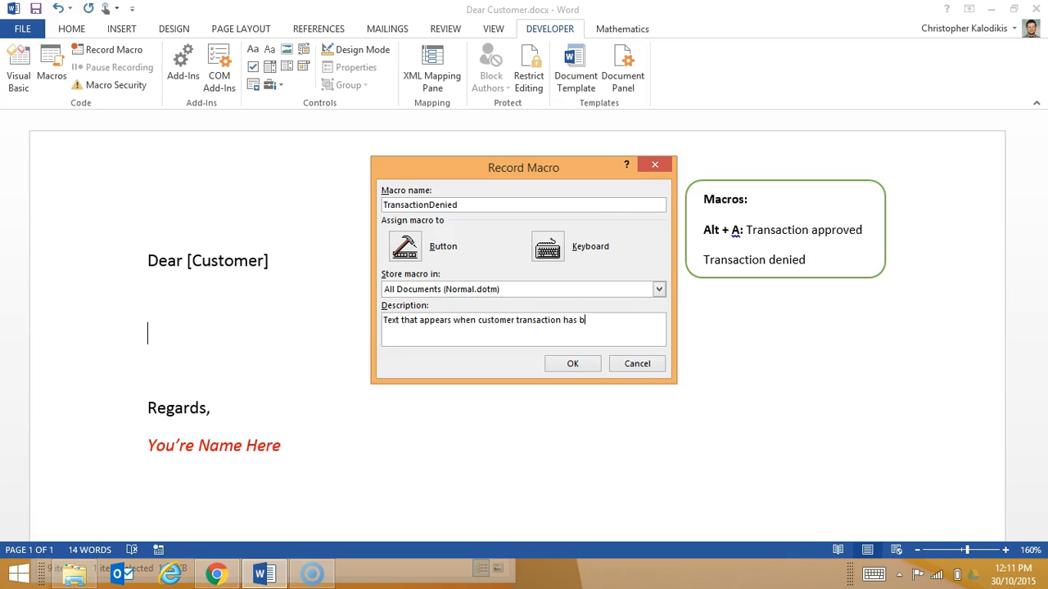
text(een denied)
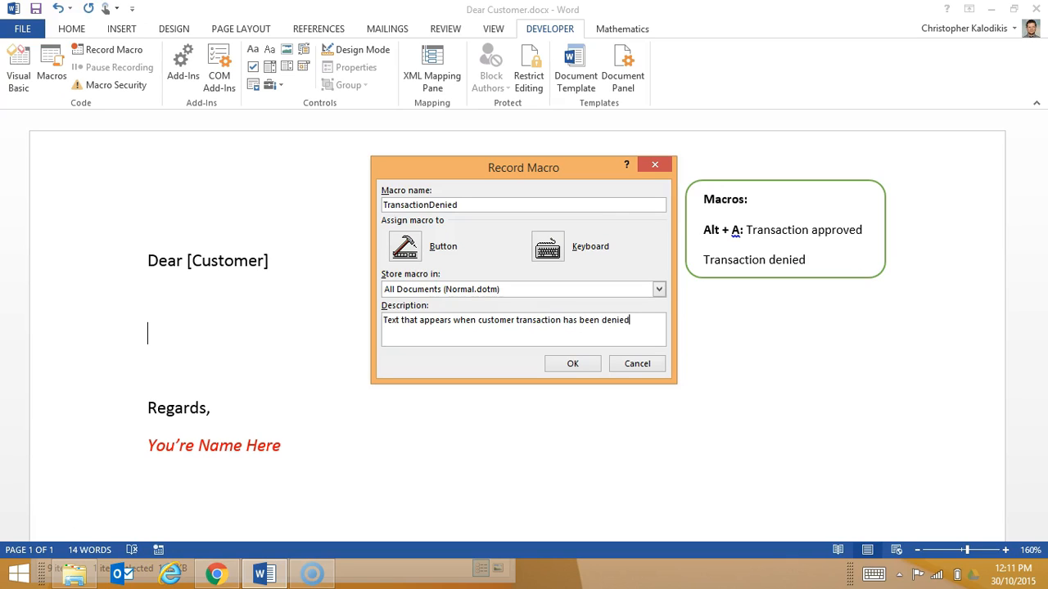
mouse_move(569, 265)
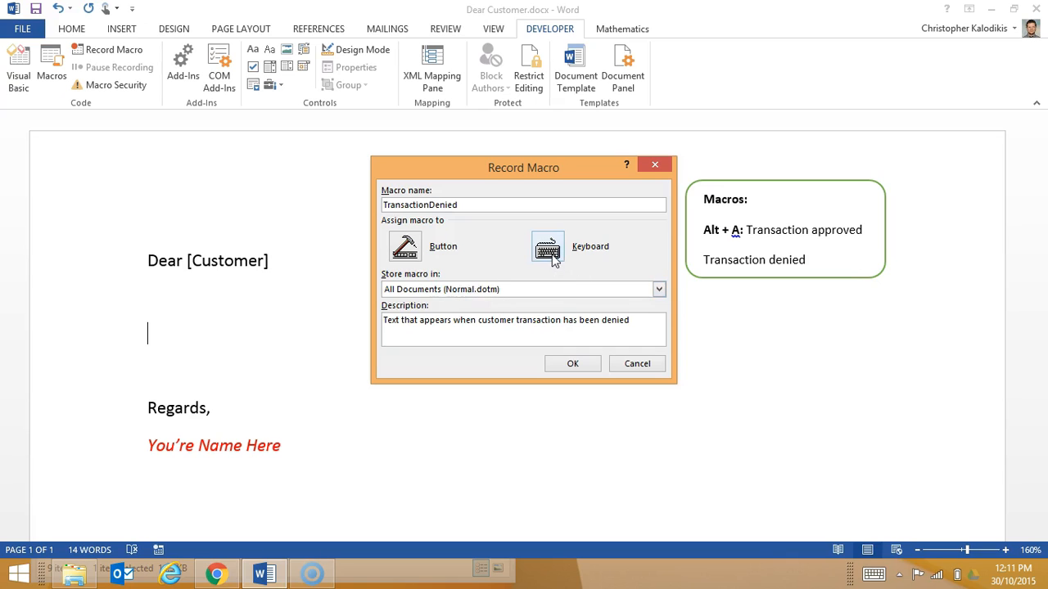
- Assign the Alt+D shortcut to the TransactionDenied macro and start recording
click(547, 247)
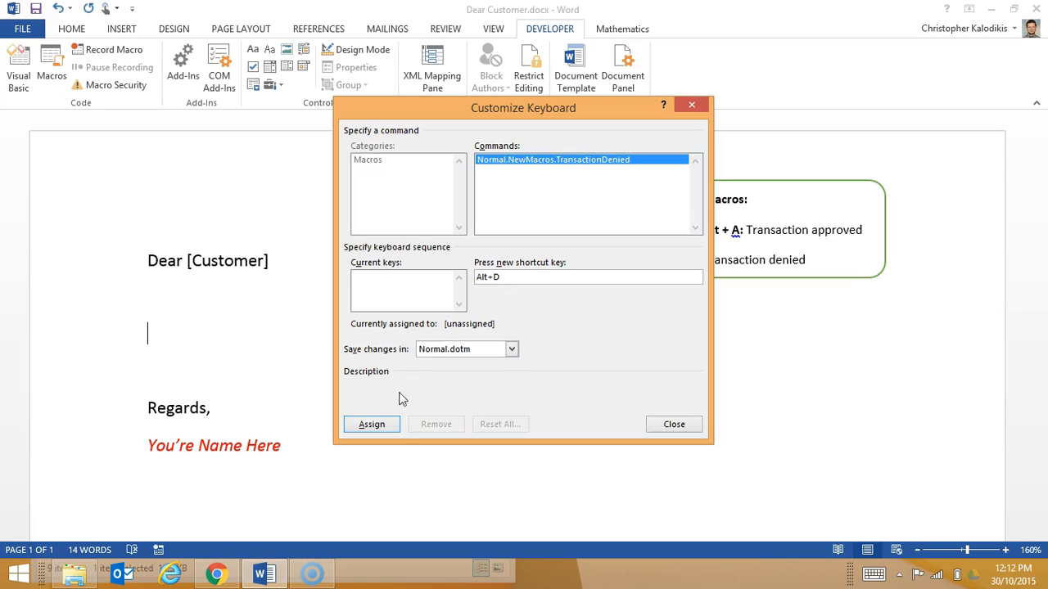
click(370, 423)
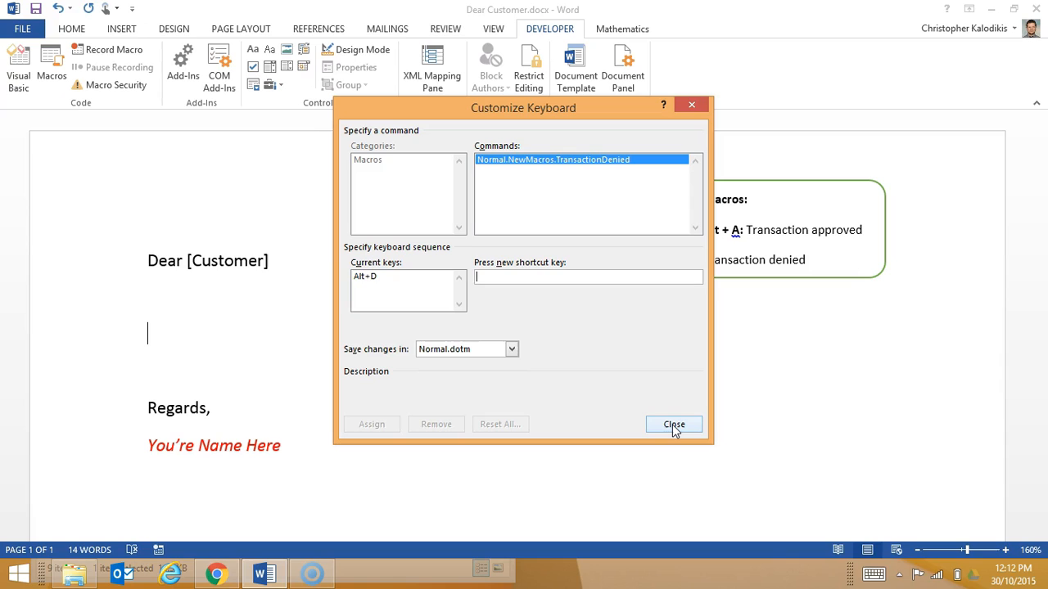
click(673, 424)
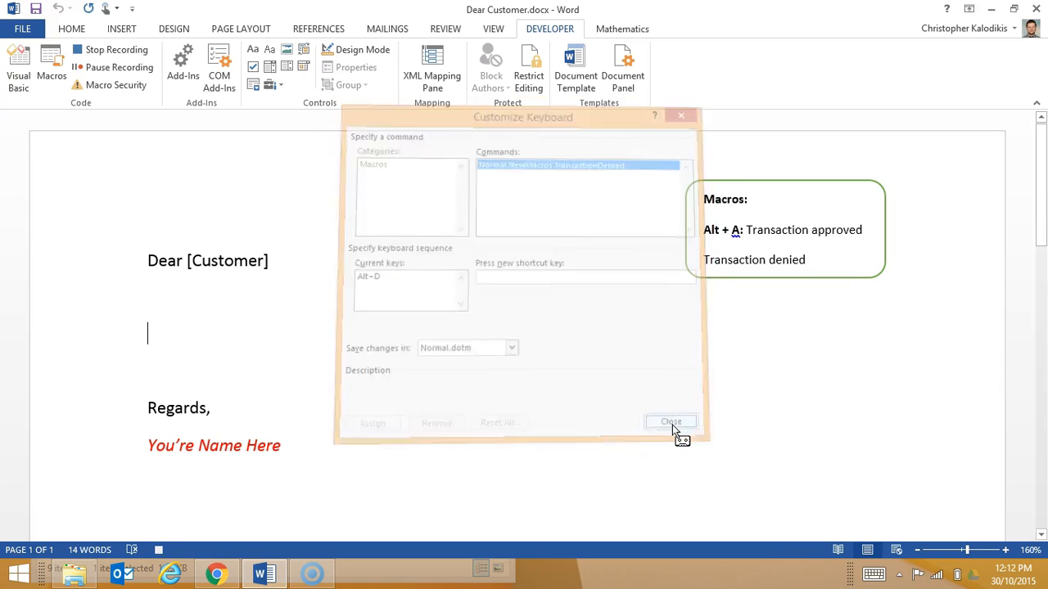
- Under the greeting, write that the transaction has been declined, ask to retry, and apologise for any inconvenience
click(672, 422)
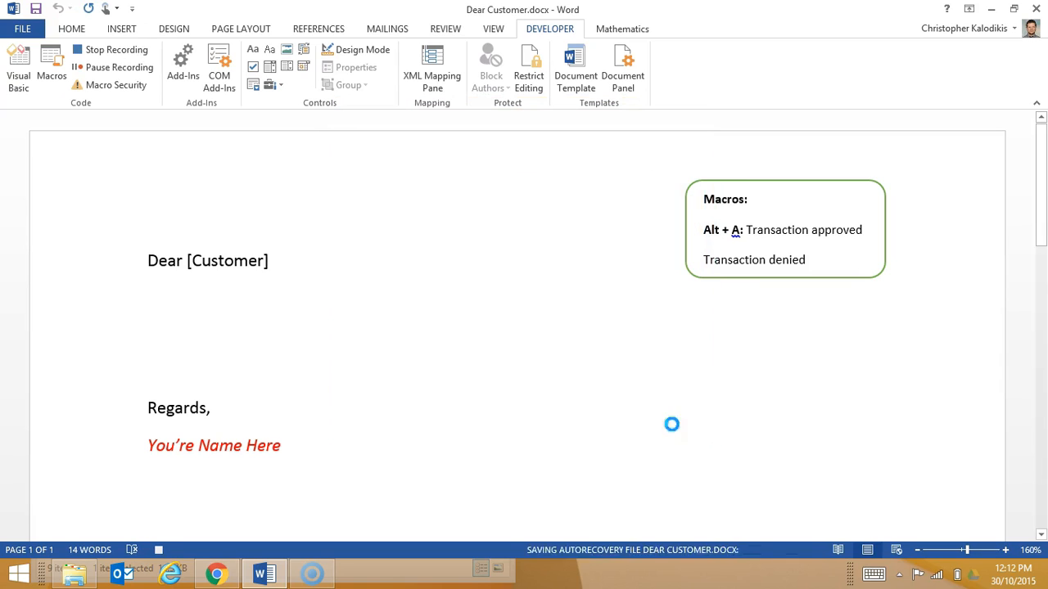
text(Your tra)
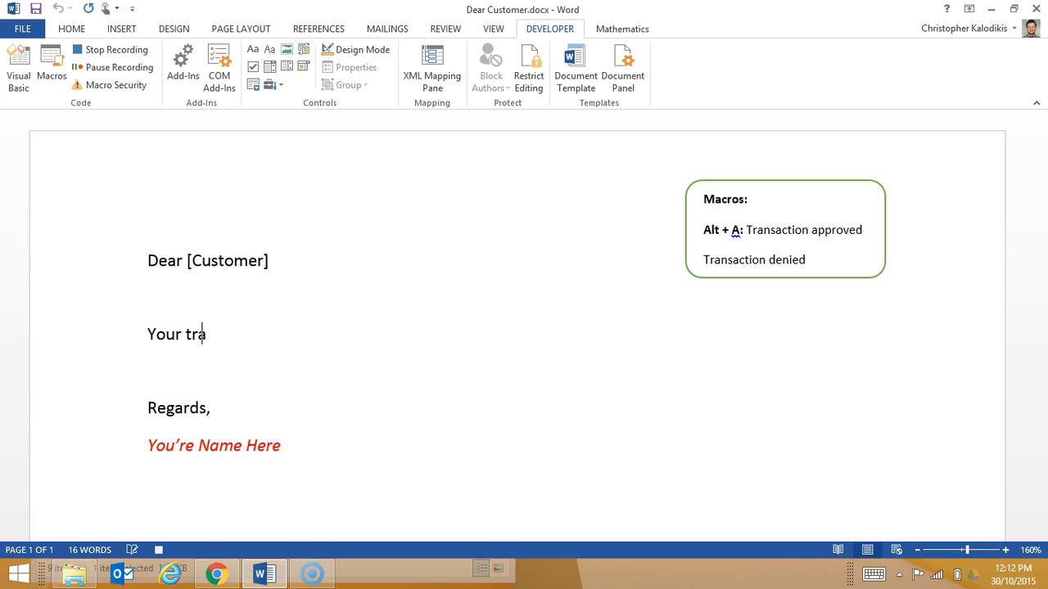
text(nsaction)
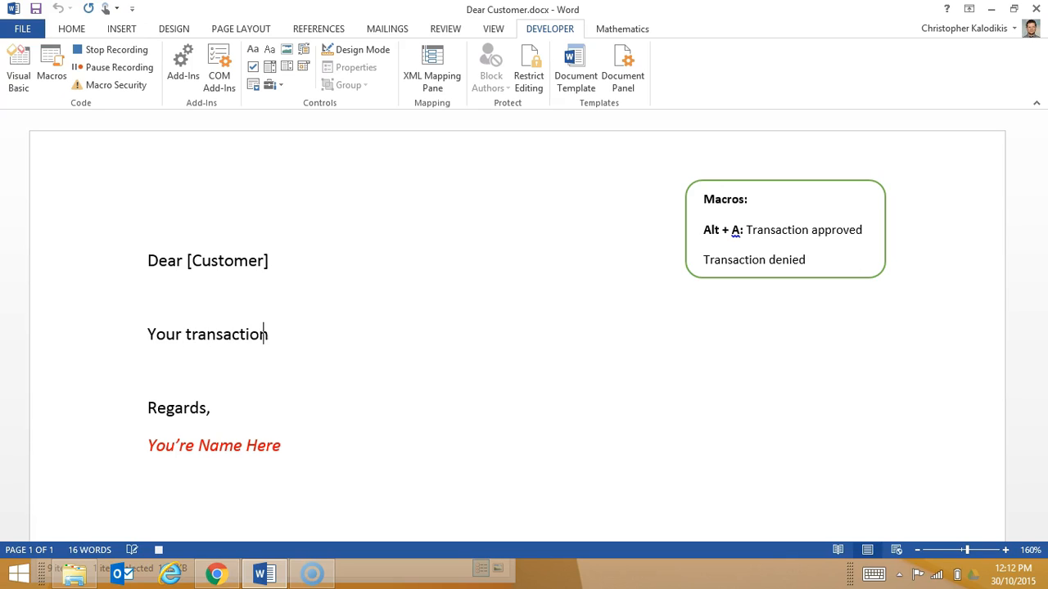
text(has b)
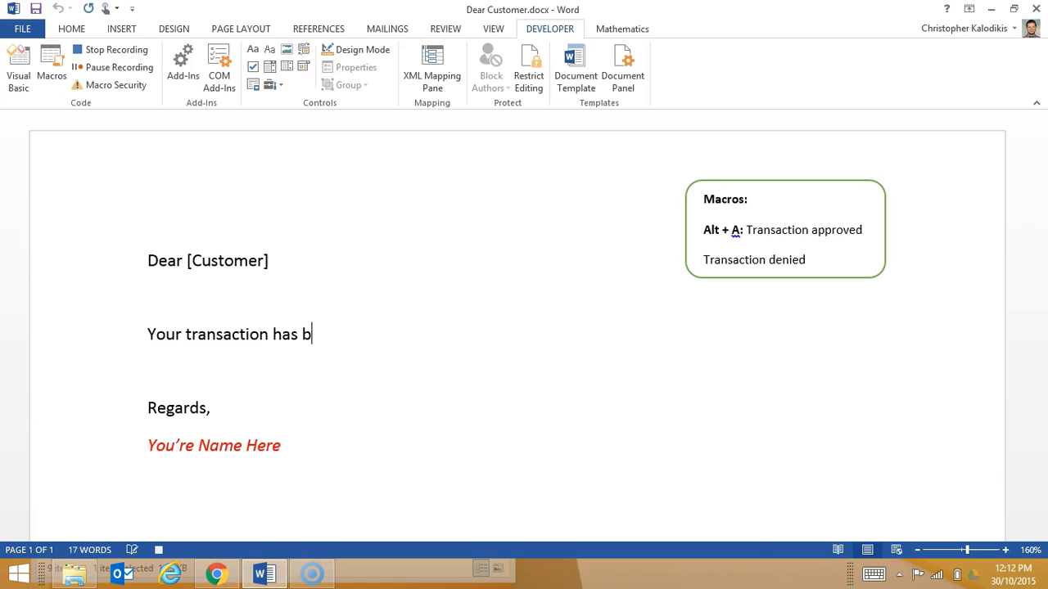
text(een de)
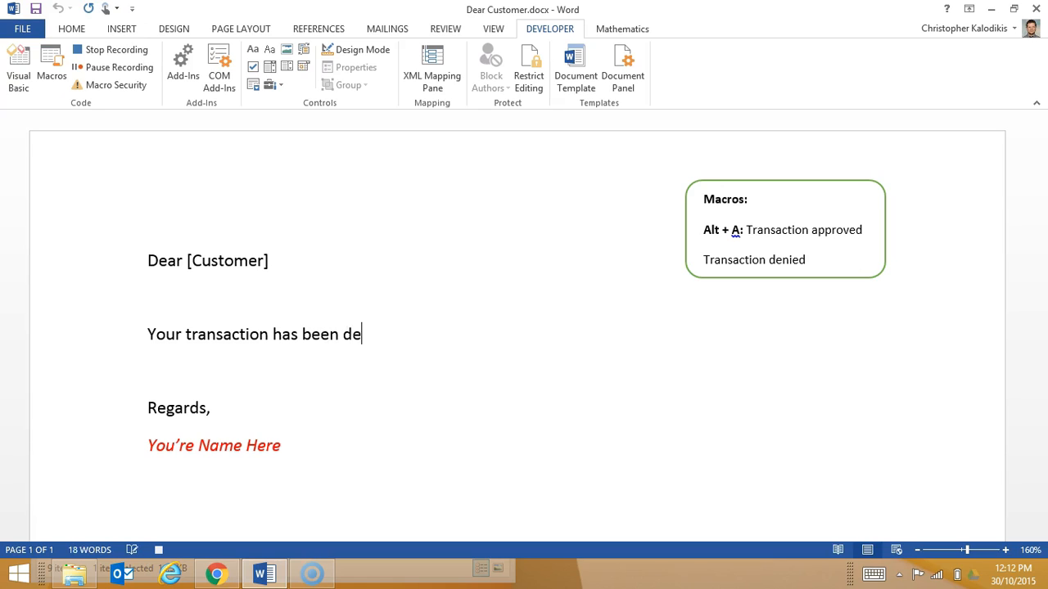
text(clined)
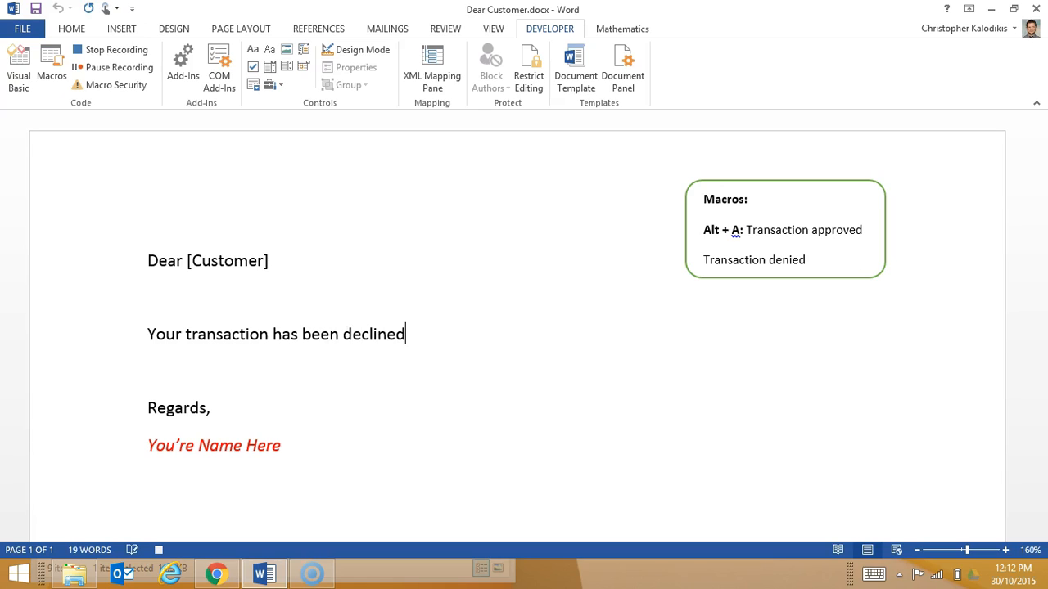
text(. Please try again. $)
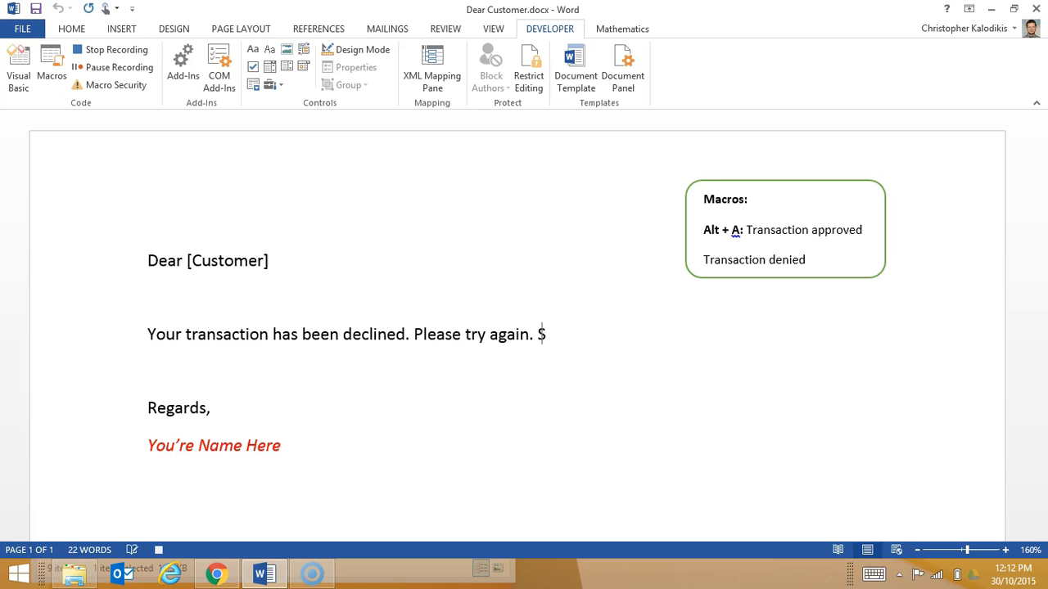
text(Sorry for any inco)
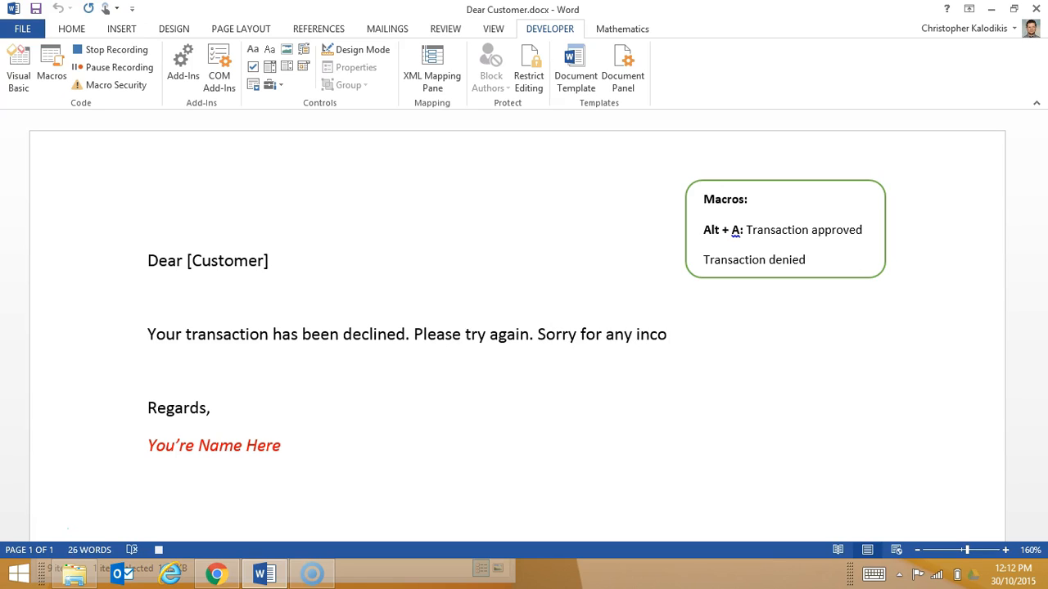
text(nven)
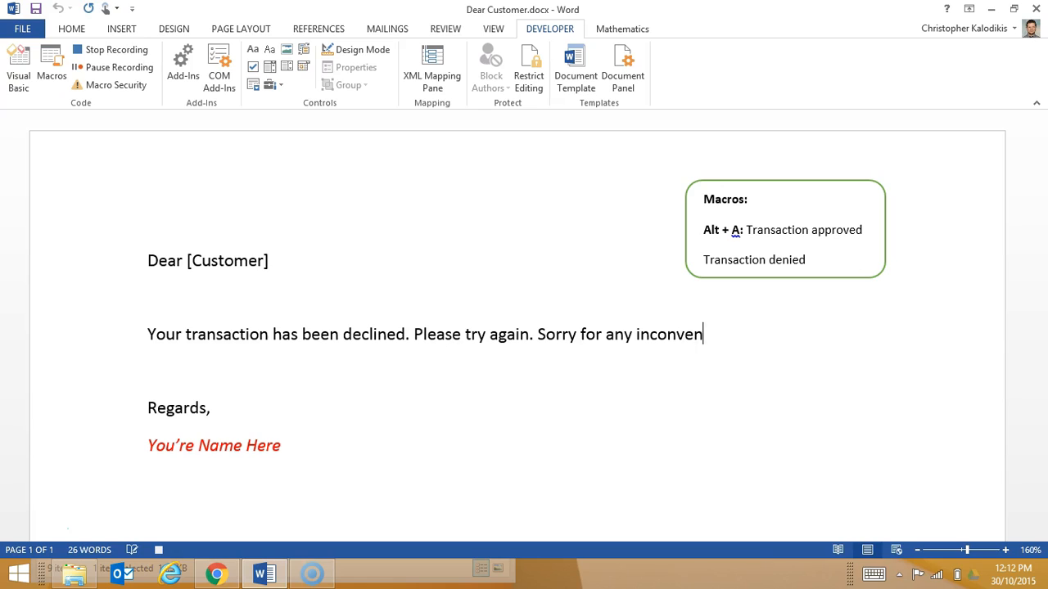
text(ience.)
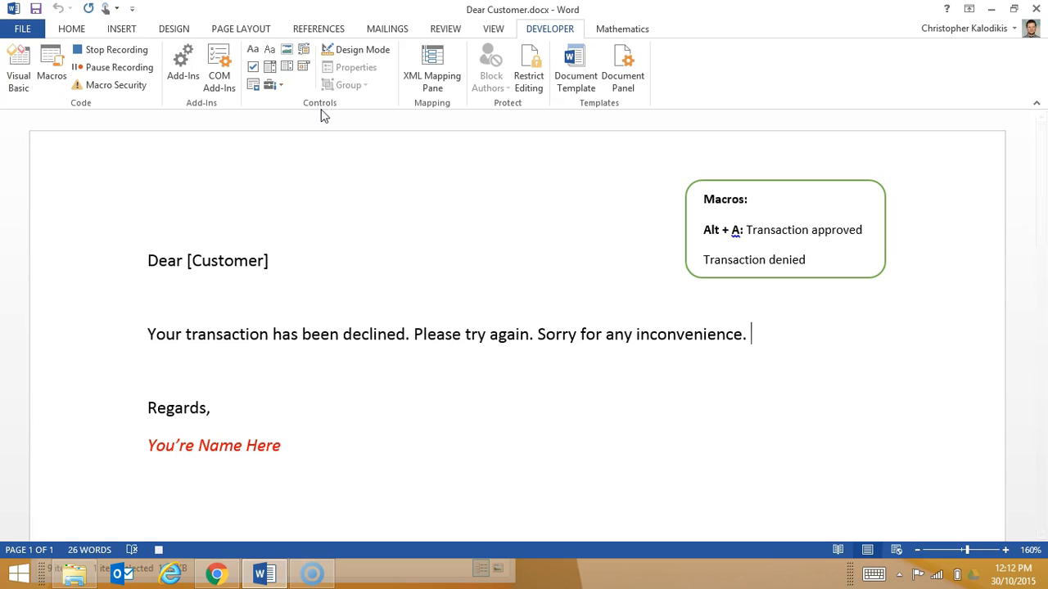
mouse_move(111, 49)
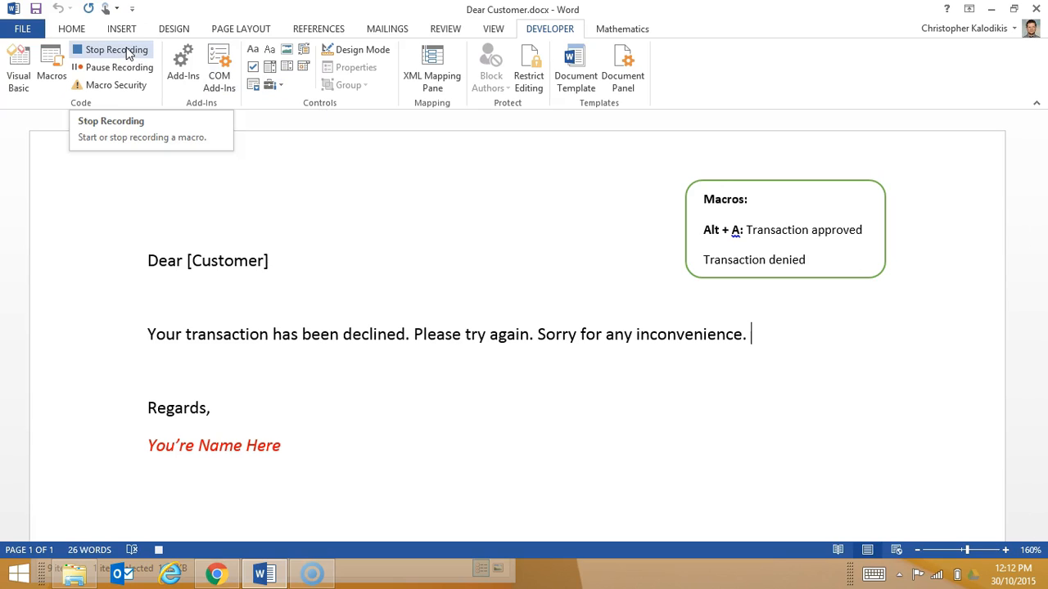
- Stop recording TransactionDenied and put the insertion point before 'Transaction denied' in the Macros box
click(111, 49)
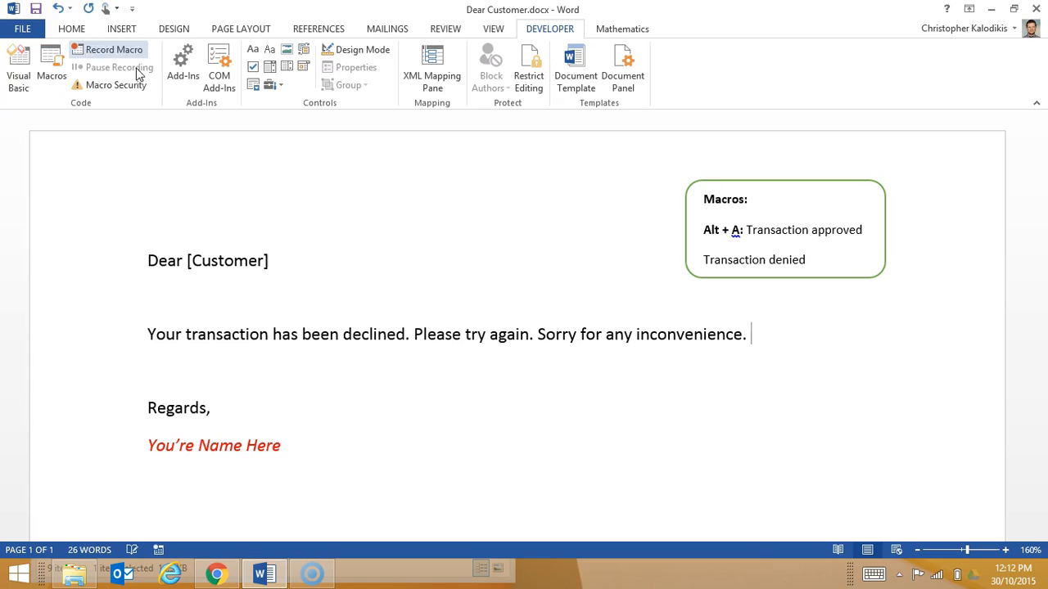
triple_click(447, 334)
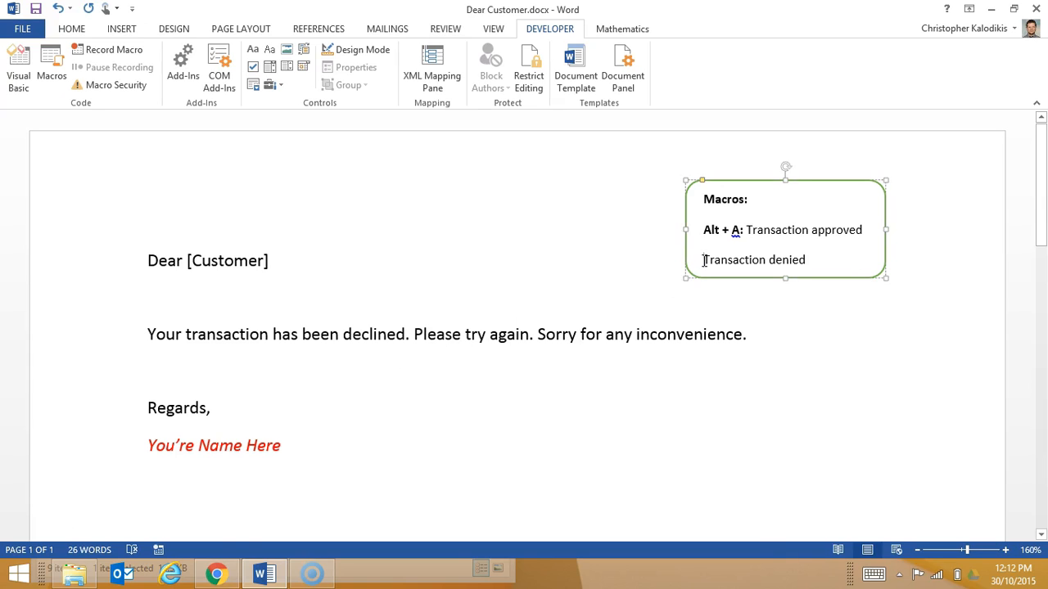
- Prefix the second Macros box entry with 'Alt + D:' so it reads 'Alt + D: Transaction denied'
text(Alt)
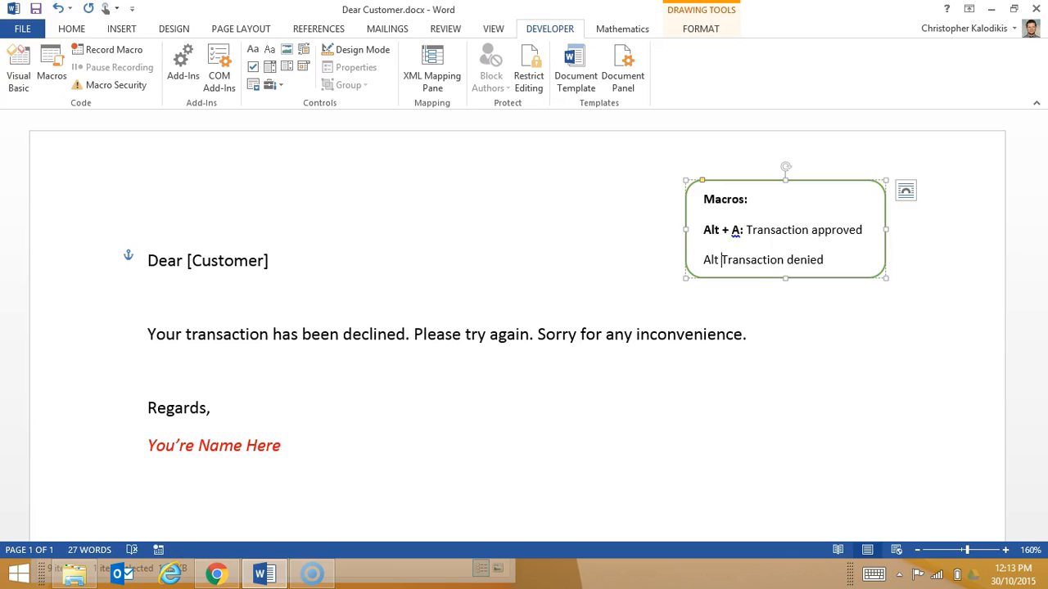
text(+ D)
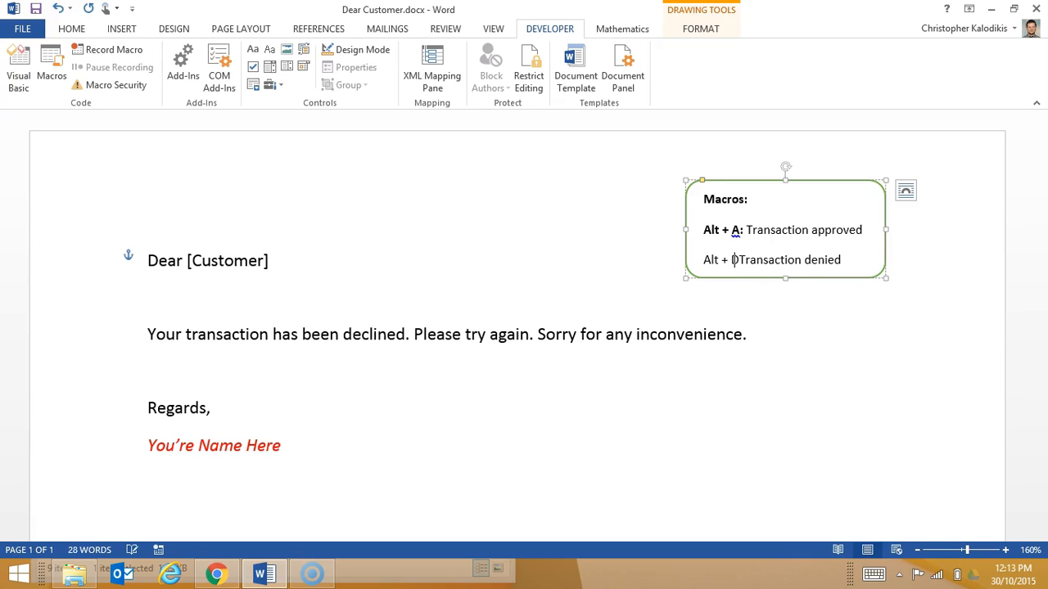
text(D:)
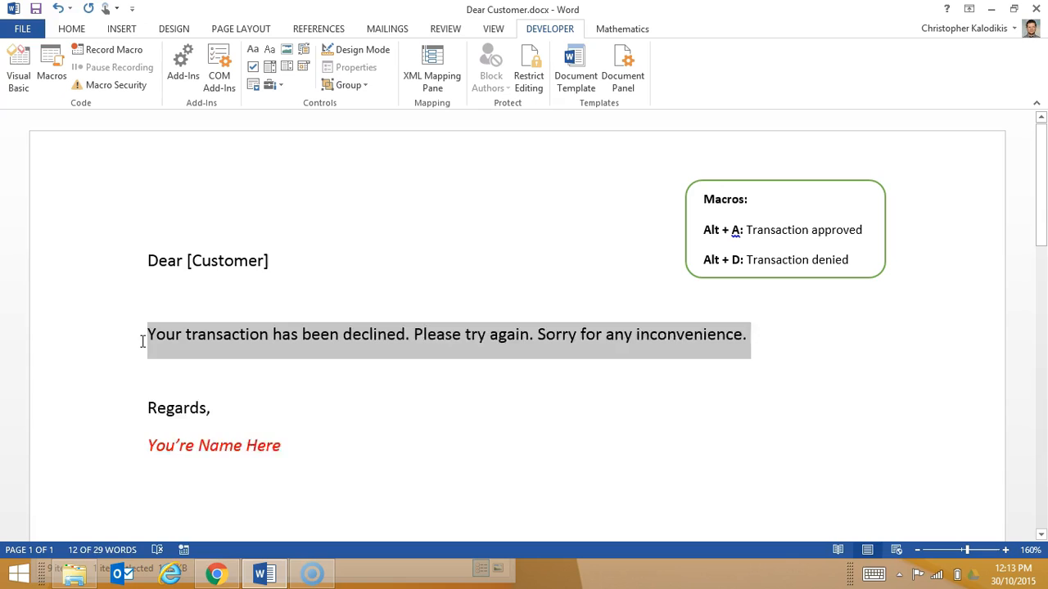
- Swap the sentence to the approved message with Alt+A, then back to the declined message with Alt+D
key(alt+a)
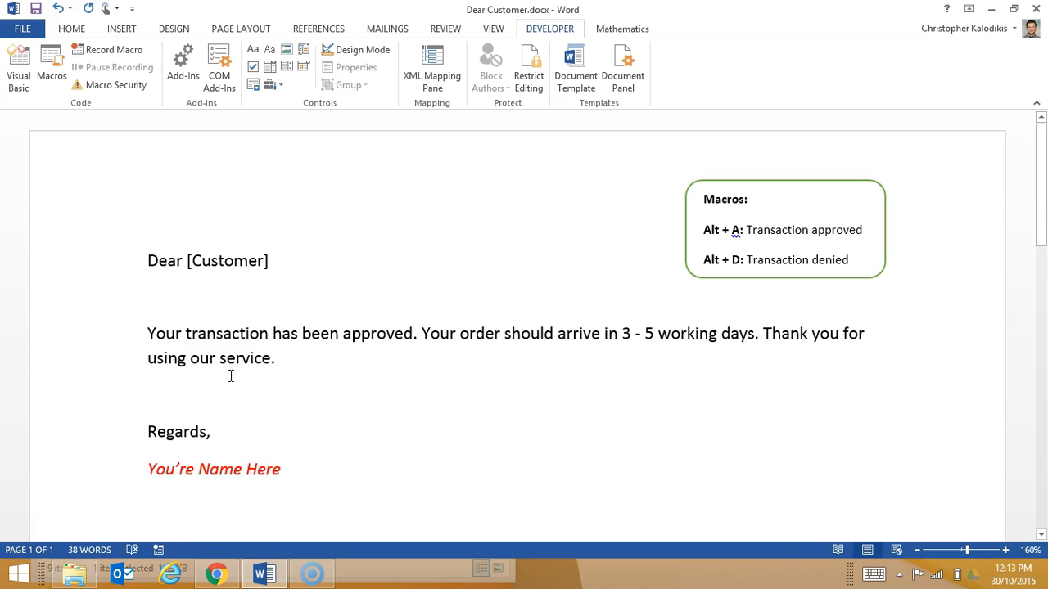
drag(147, 334, 275, 357)
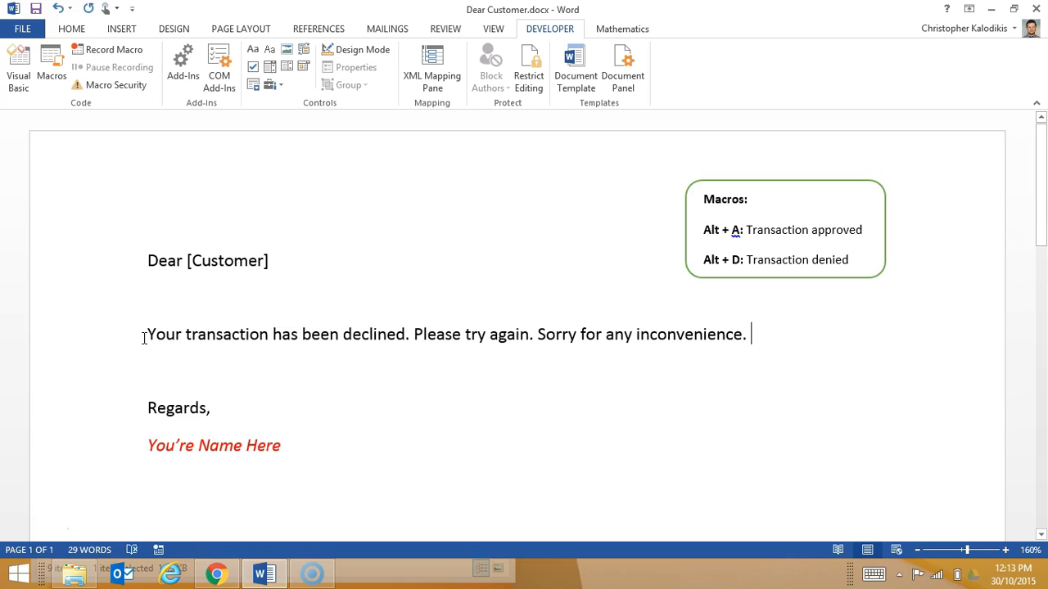
mouse_move(364, 419)
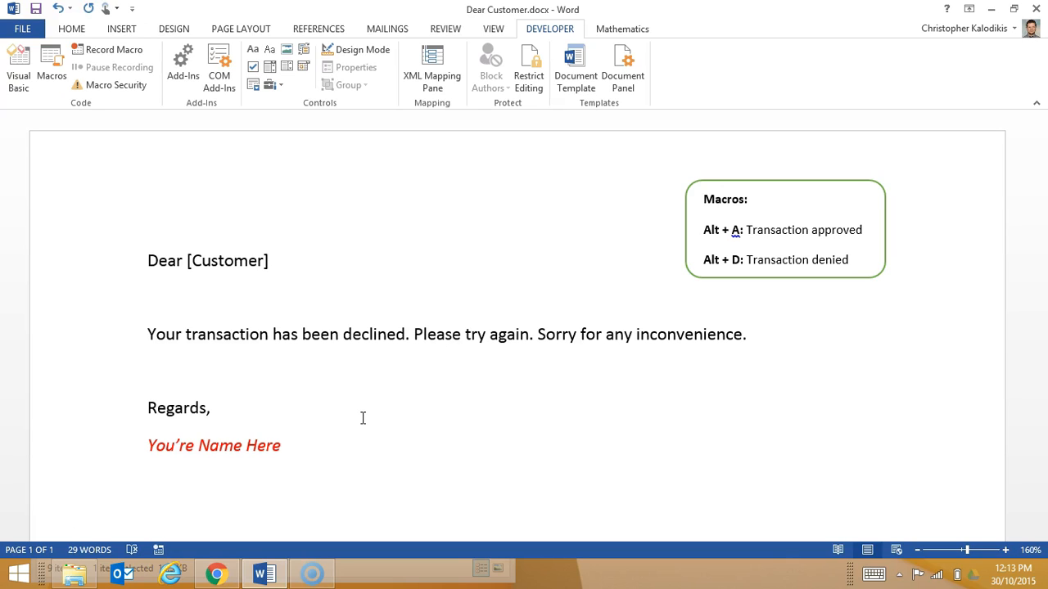
click(750, 334)
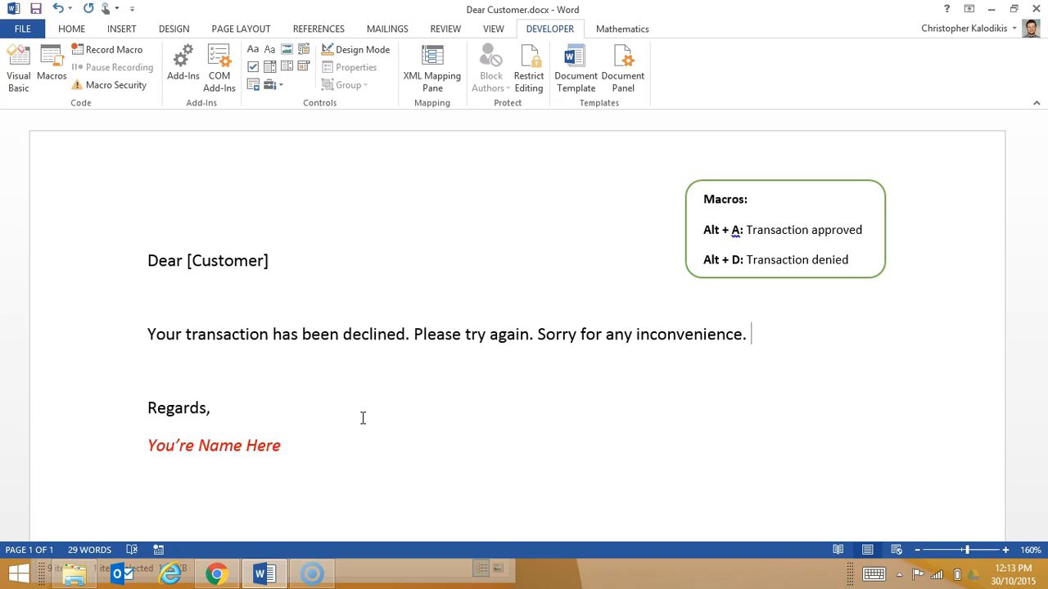